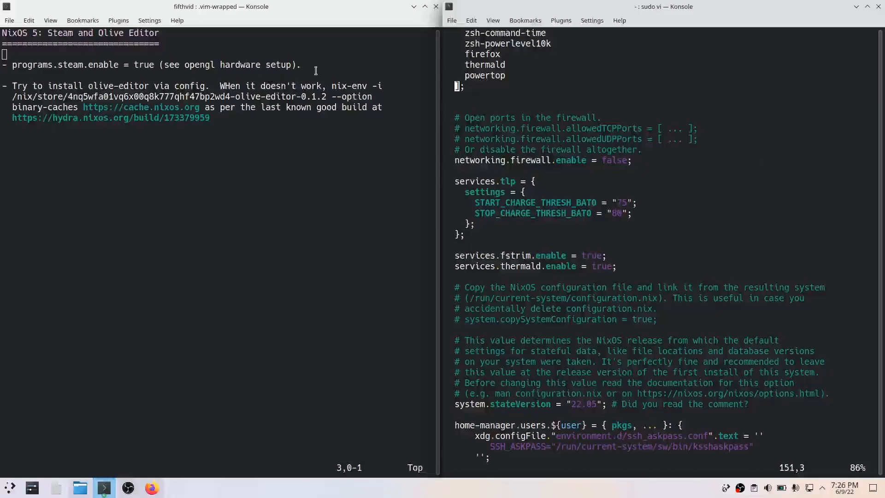
{"action": "mouse_move", "coordinate": [346, 20]}
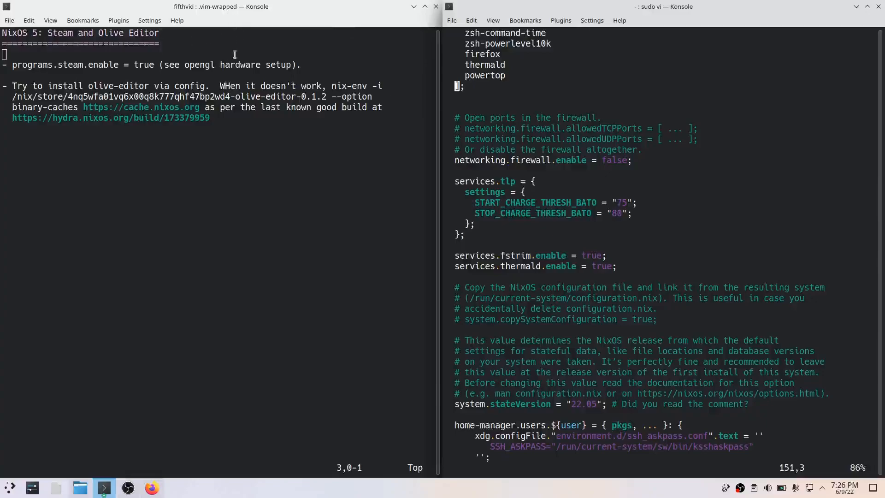
{"action": "mouse_move", "coordinate": [321, 29]}
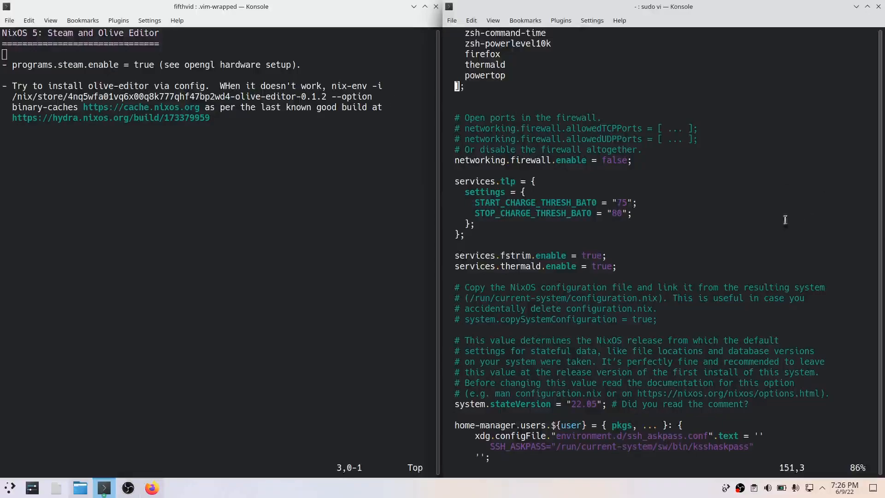
{"action": "mouse_move", "coordinate": [372, 262]}
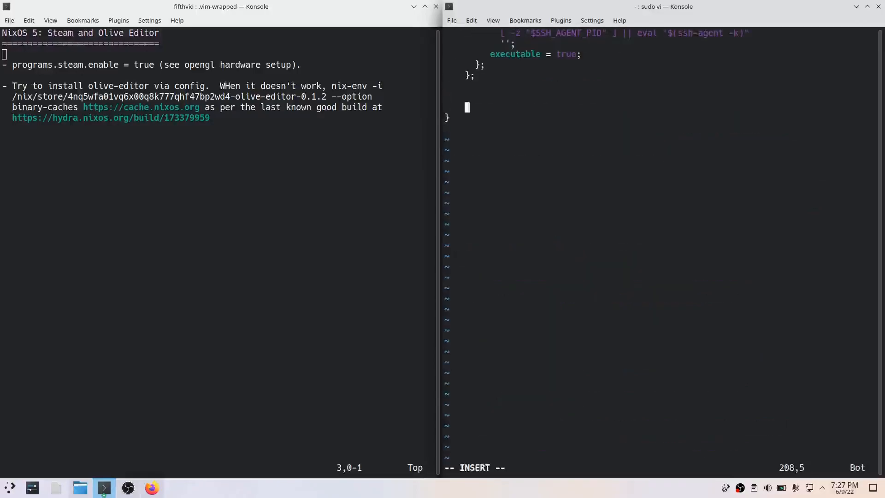
Step: Enter programs.steam.enable = true; in the NixOS configuration and save it
{"action": "type", "text": "progra"}
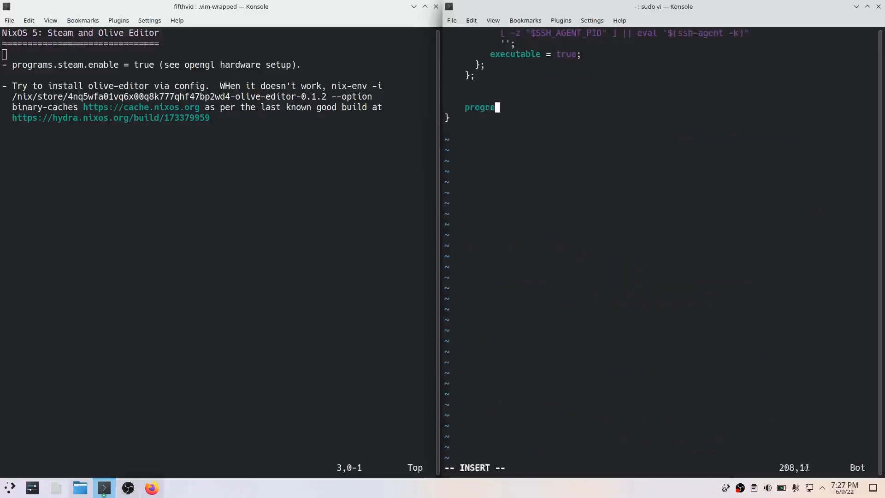
{"action": "type", "text": "ms.steam.e"}
{"action": "type", "text": "sudo"}
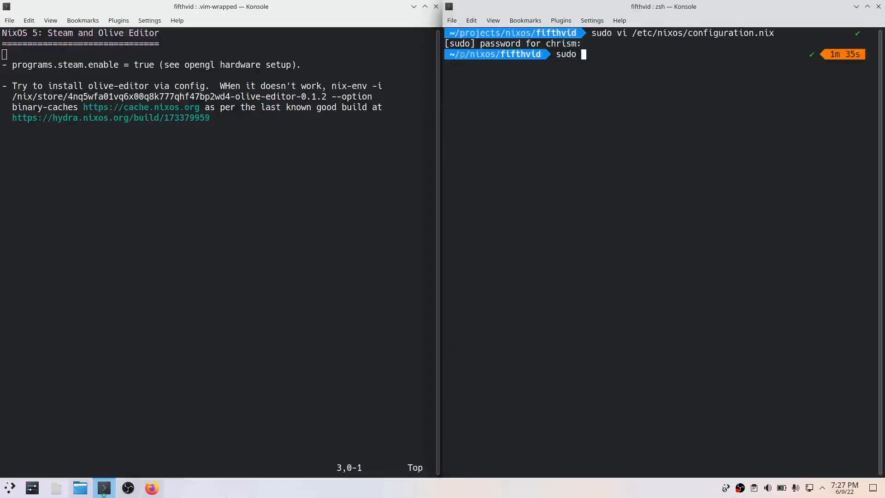
Step: Run sudo nixos-rebuild switch to build and activate the Steam-enabled system
{"action": "type", "text": "nix"}
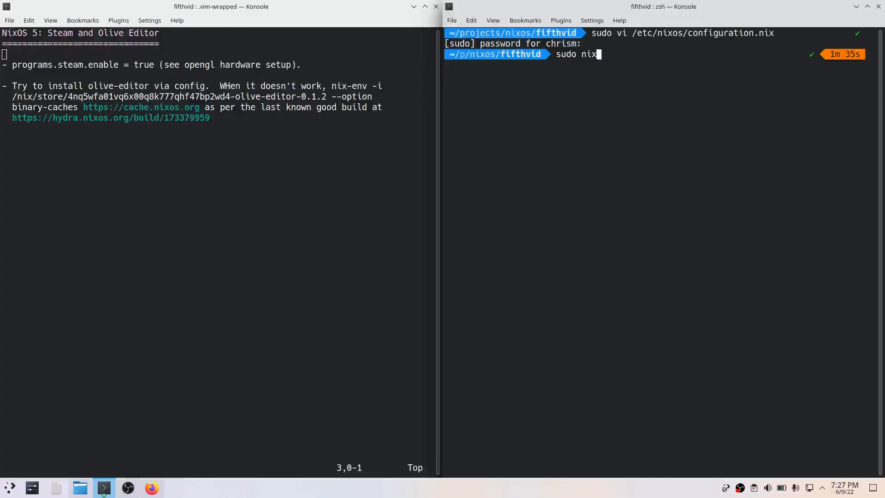
{"action": "type", "text": "os-rebuild s"}
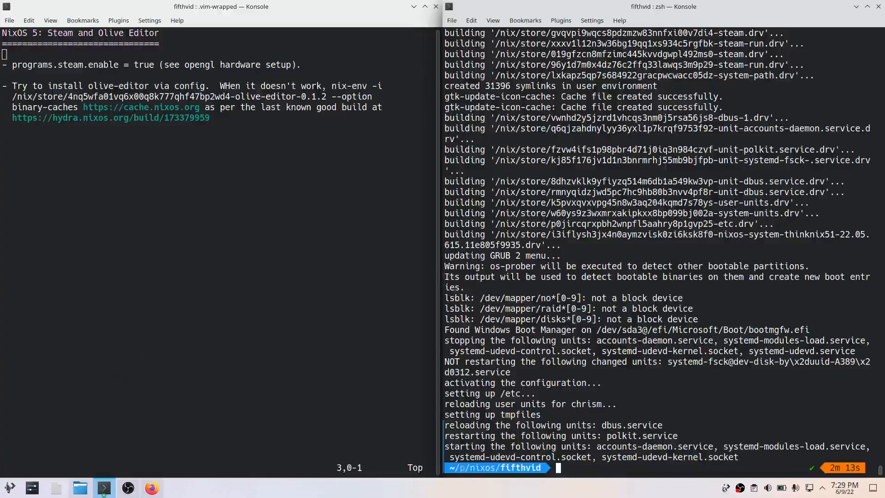
Step: Launch Steam from the application launcher and retry the account sign-in
{"action": "left_click", "coordinate": [103, 487]}
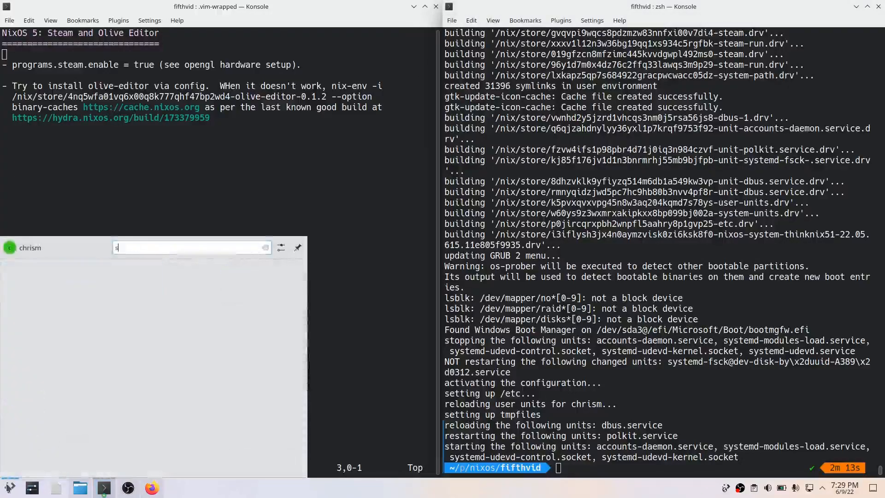
{"action": "type", "text": "team"}
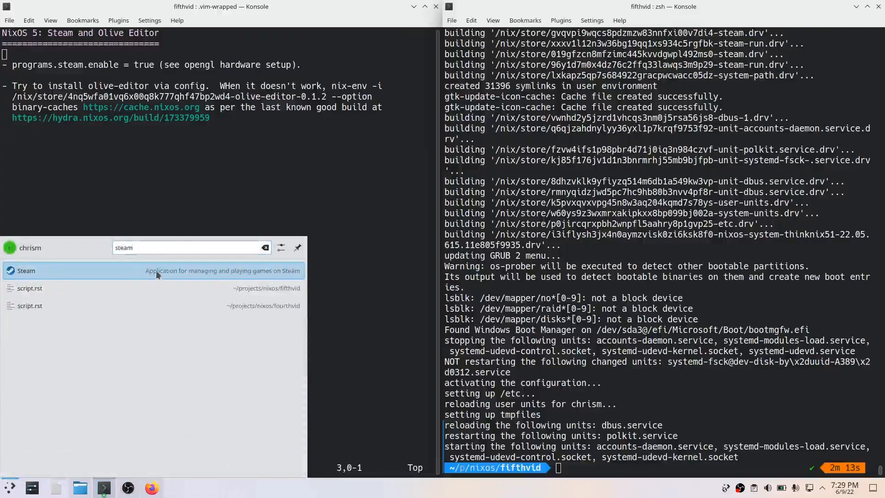
{"action": "left_click", "coordinate": [25, 271]}
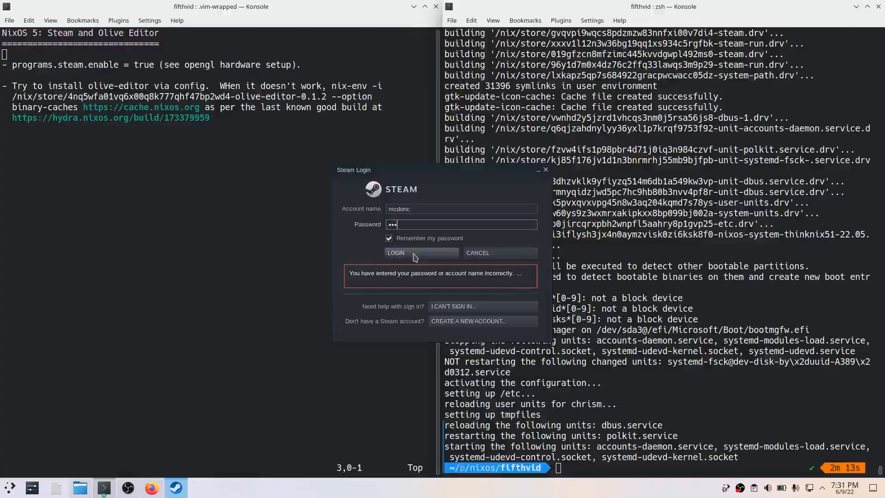
{"action": "left_click", "coordinate": [395, 252]}
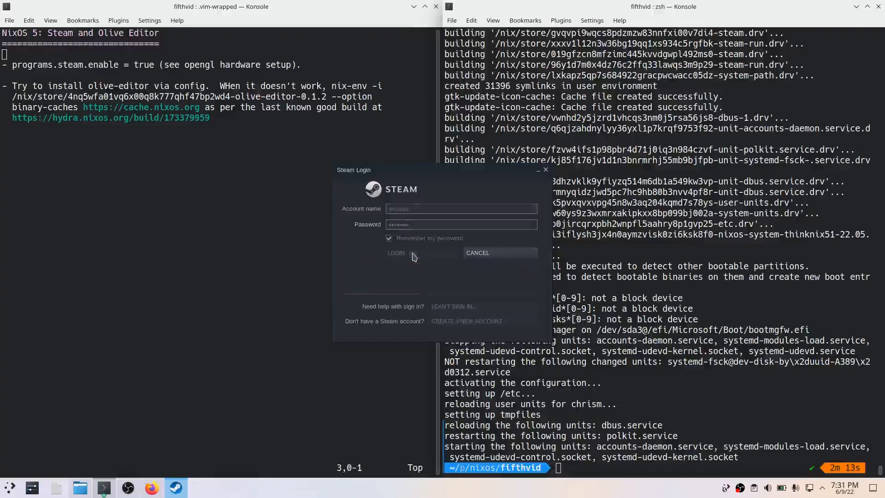
Step: Enter the emailed Steam Guard access code and finish authorizing this computer
{"action": "left_click", "coordinate": [395, 252]}
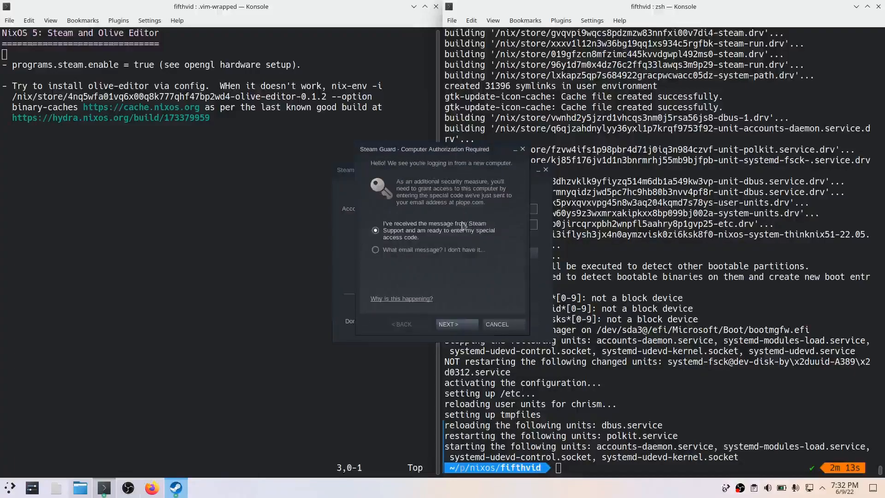
{"action": "mouse_move", "coordinate": [430, 312]}
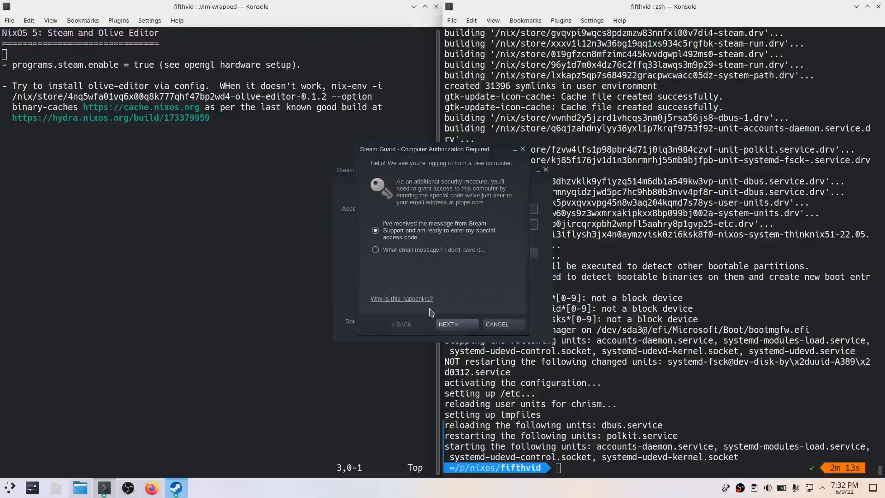
{"action": "left_click", "coordinate": [454, 324]}
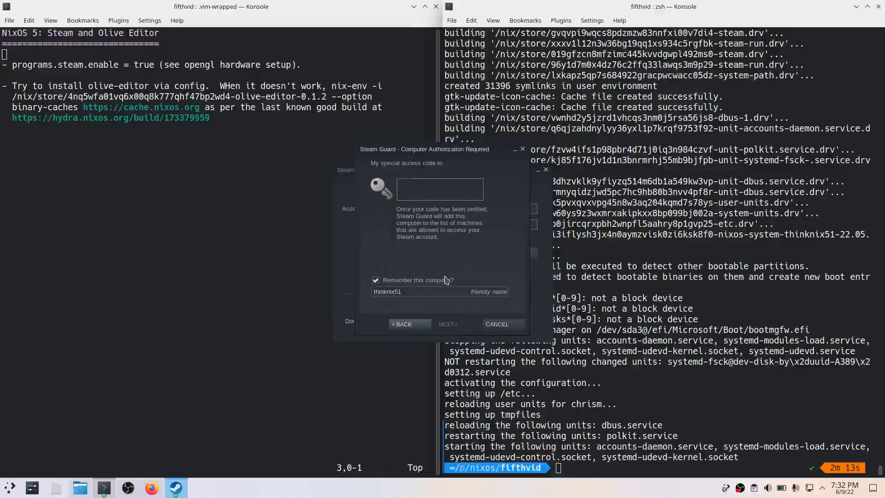
{"action": "type", "text": "RB"}
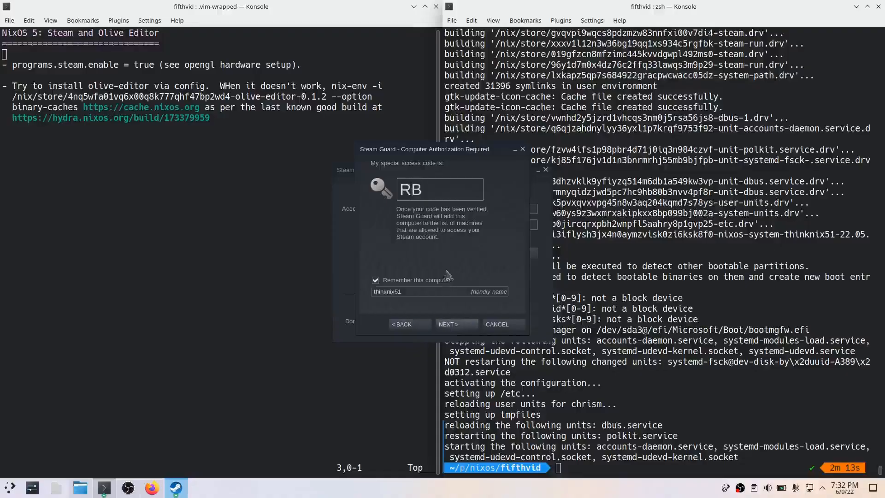
{"action": "key", "text": "BackSpace"}
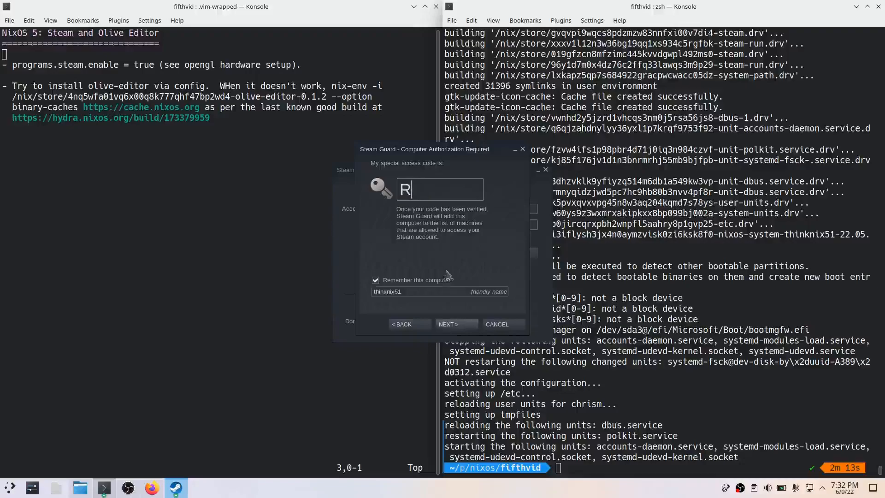
{"action": "type", "text": "HB"}
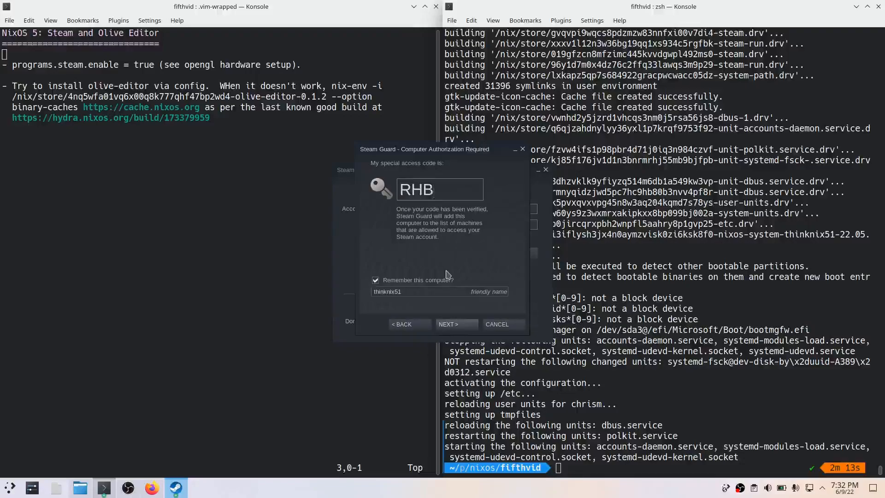
{"action": "type", "text": "7H"}
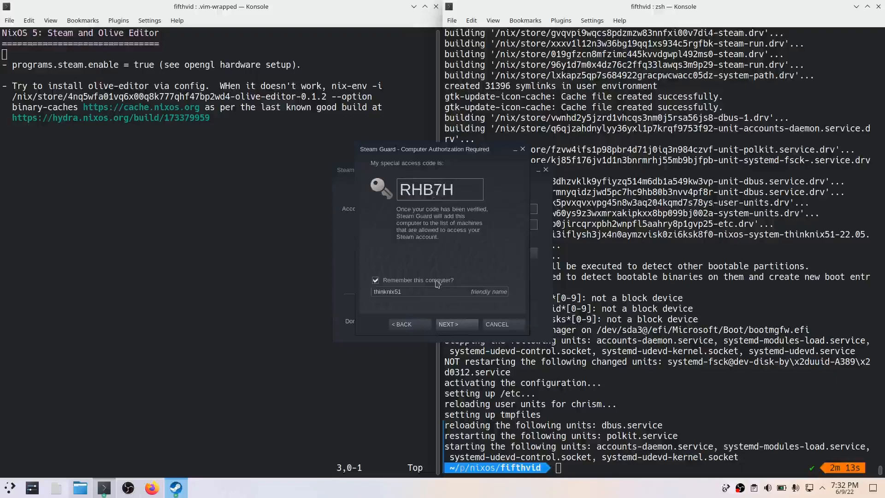
{"action": "left_click", "coordinate": [456, 324]}
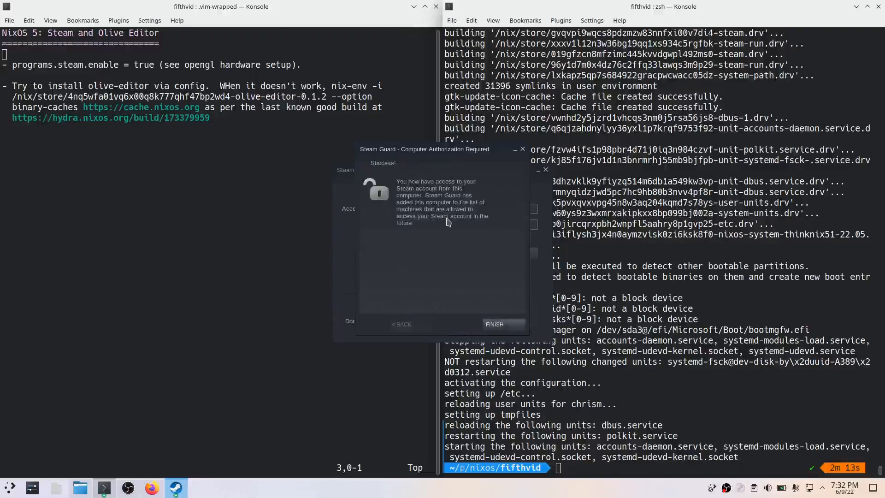
{"action": "left_click", "coordinate": [493, 324]}
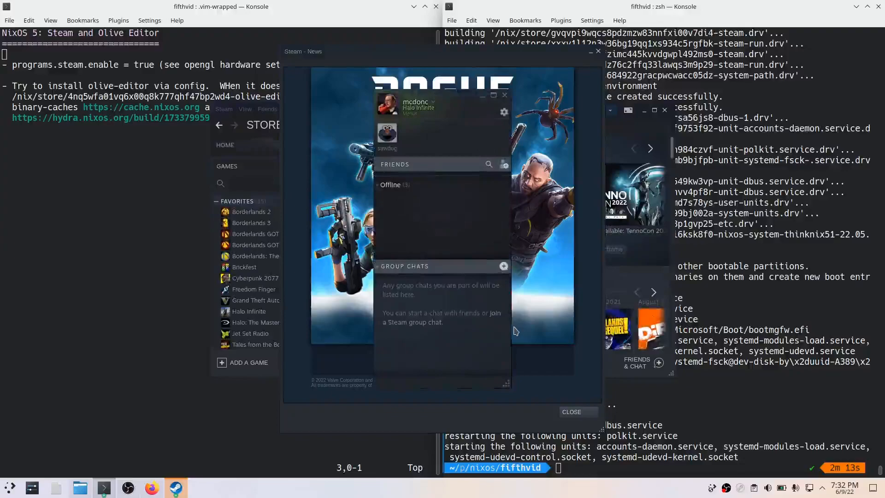
{"action": "mouse_move", "coordinate": [453, 219]}
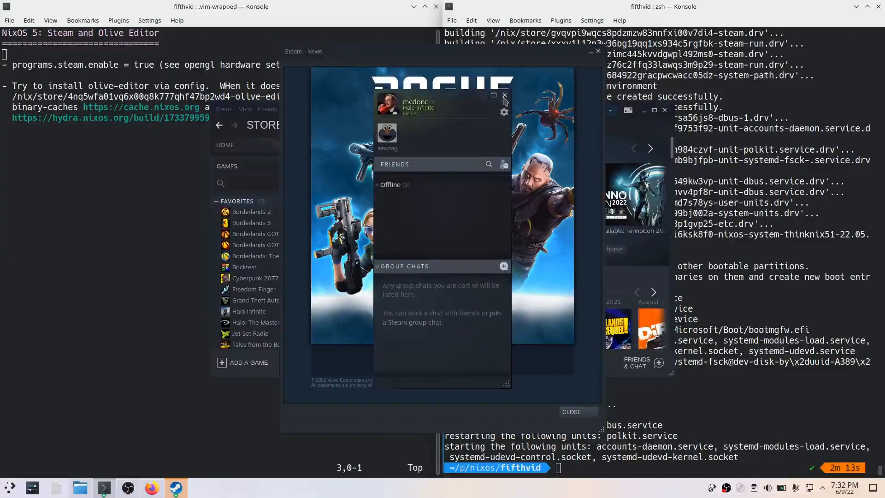
Step: Close the Friends and Steam News windows, then open the Steam menu
{"action": "left_click", "coordinate": [504, 96]}
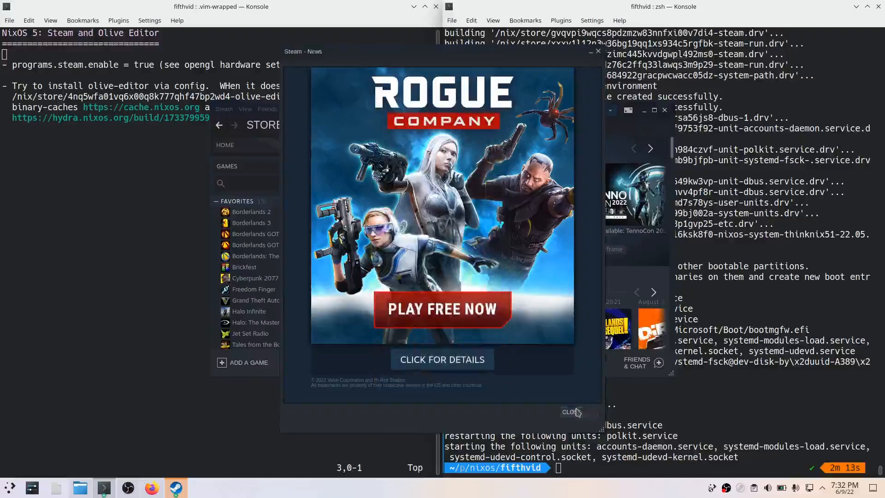
{"action": "left_click", "coordinate": [571, 411]}
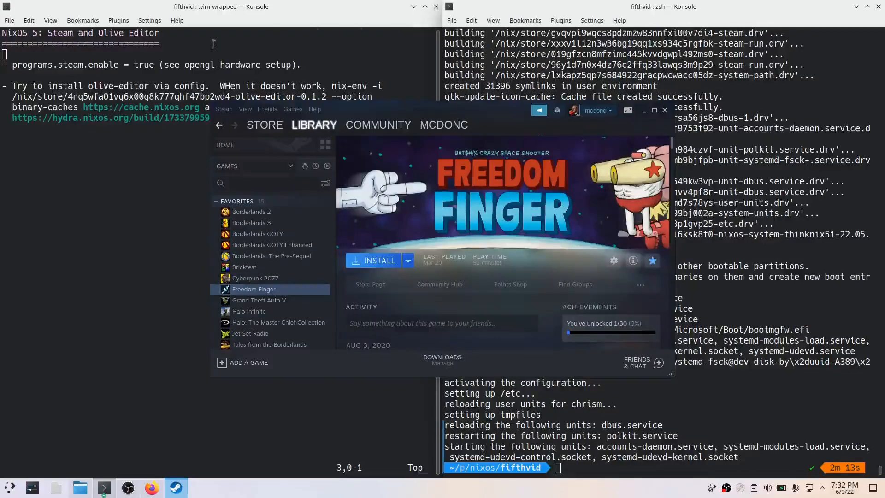
{"action": "left_click", "coordinate": [223, 109]}
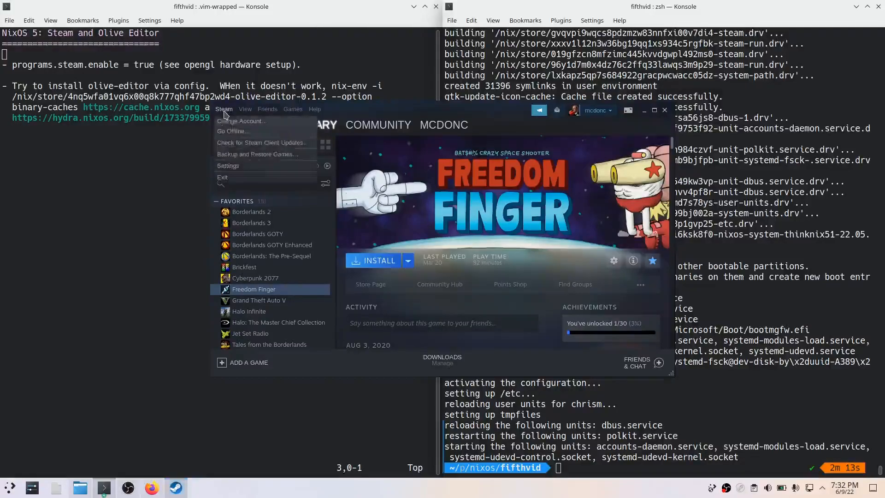
{"action": "mouse_move", "coordinate": [262, 181]}
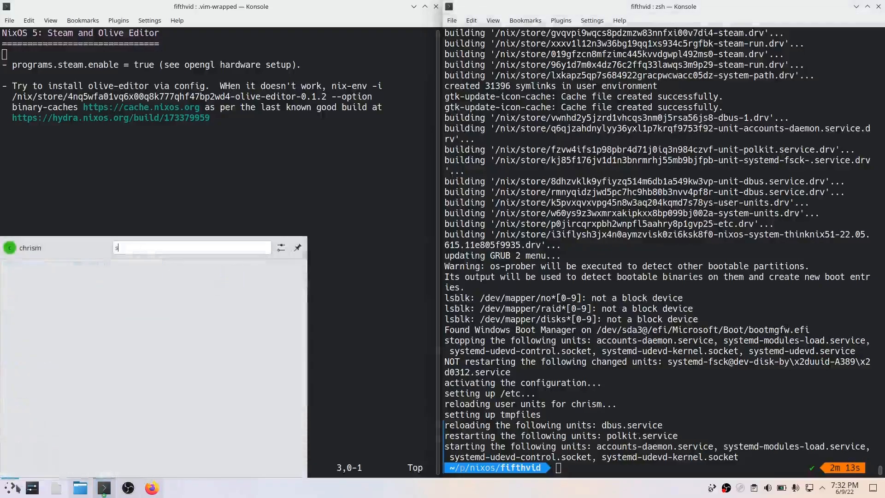
Step: Relaunch Steam and connect to the running Halo Infinite via Remote Play
{"action": "type", "text": "team"}
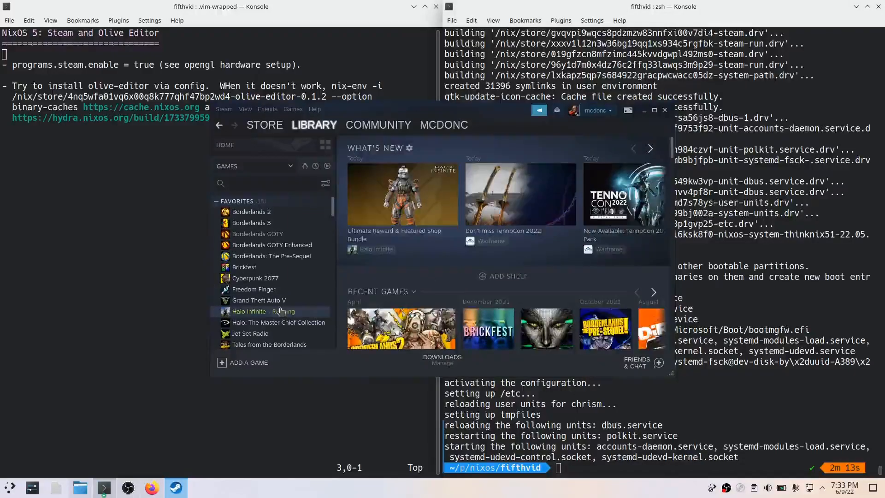
{"action": "left_click", "coordinate": [249, 311]}
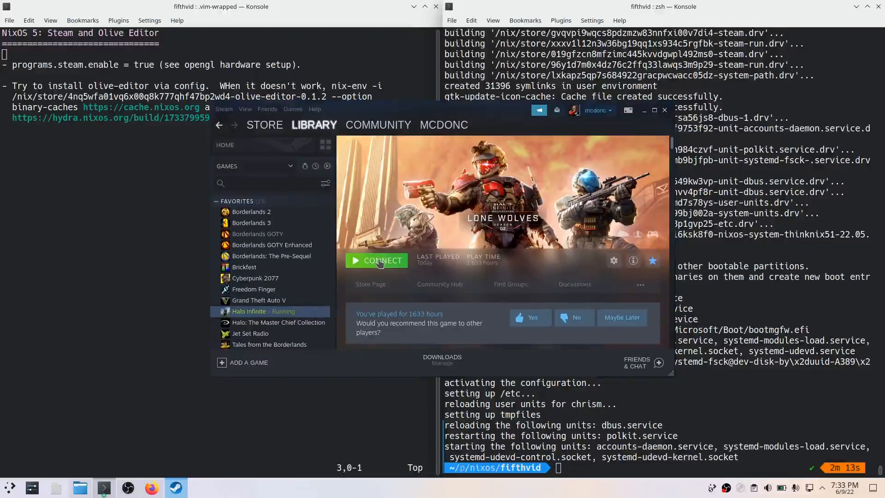
{"action": "left_click", "coordinate": [377, 259]}
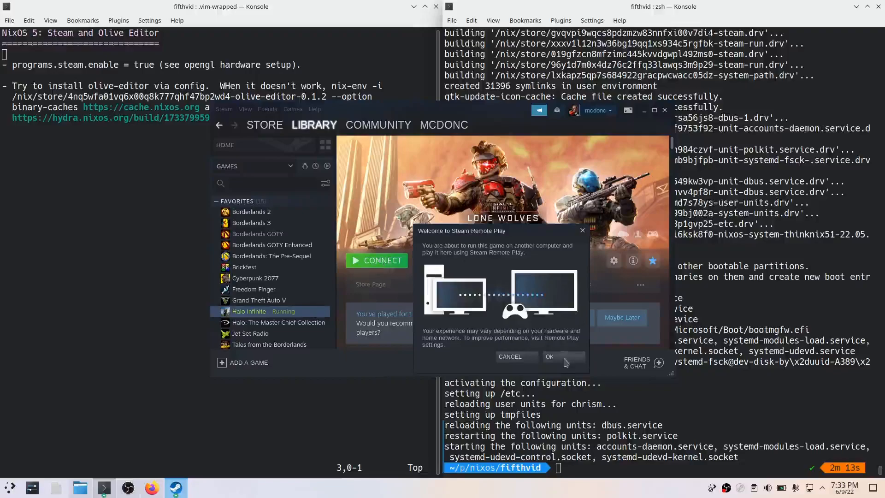
{"action": "left_click", "coordinate": [548, 356]}
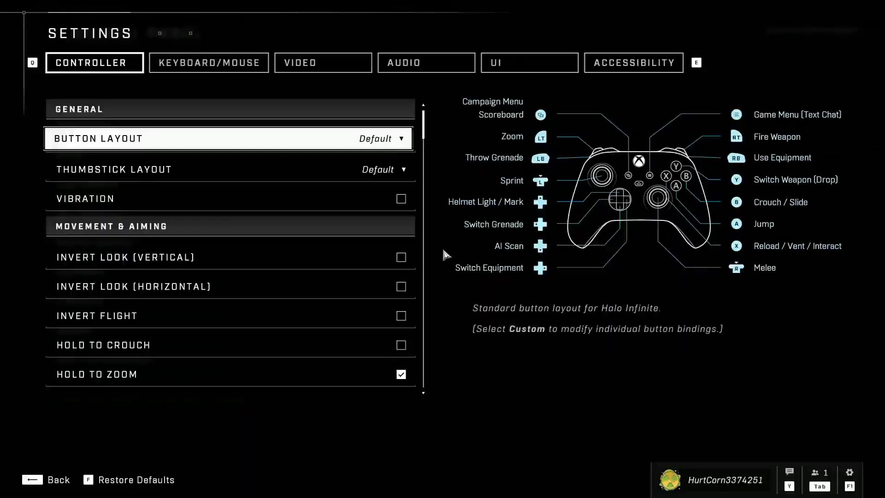
{"action": "mouse_move", "coordinate": [372, 203]}
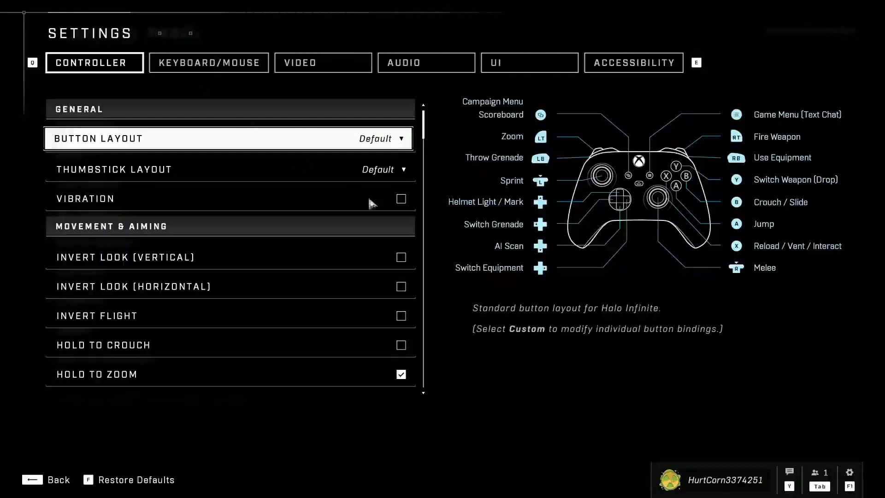
{"action": "mouse_move", "coordinate": [325, 418]}
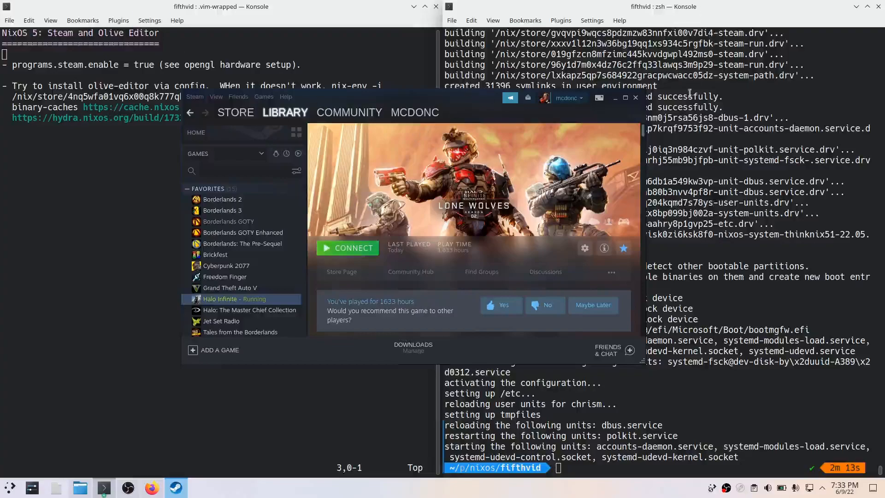
{"action": "left_click", "coordinate": [635, 98]}
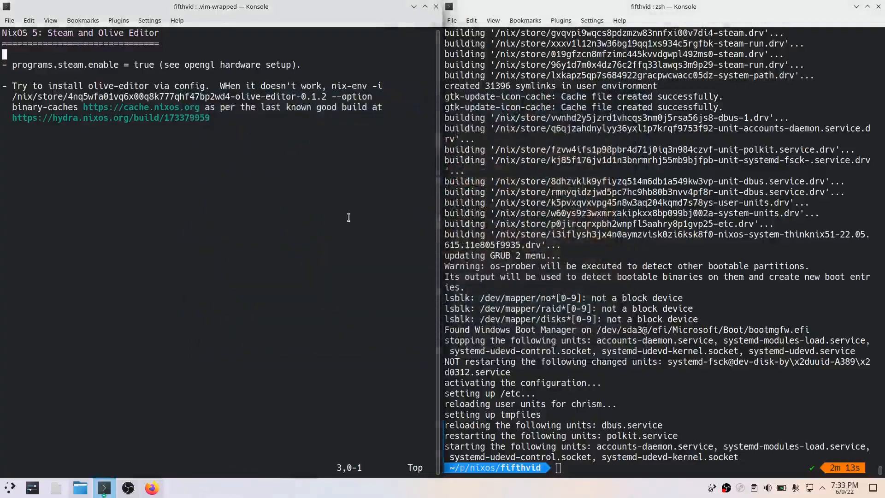
{"action": "mouse_move", "coordinate": [283, 180]}
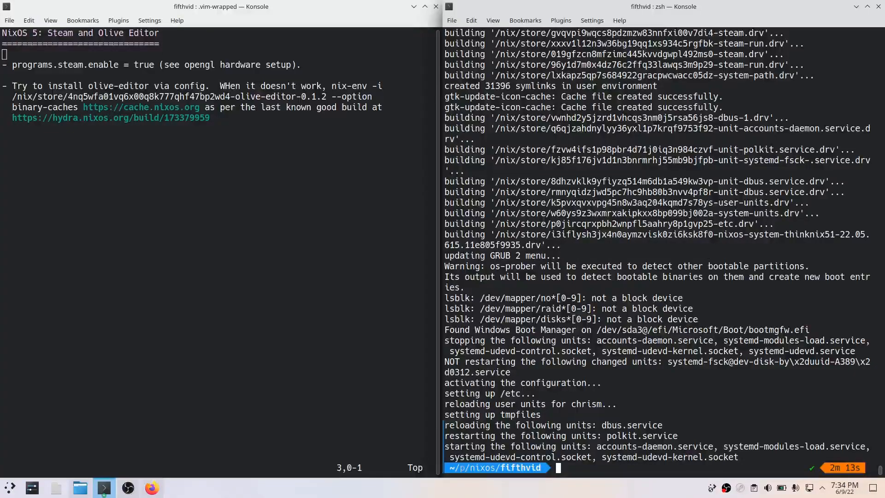
Step: Open /etc/nixos/configuration.nix in vim with sudo
{"action": "type", "text": "sudo vim /etc/"}
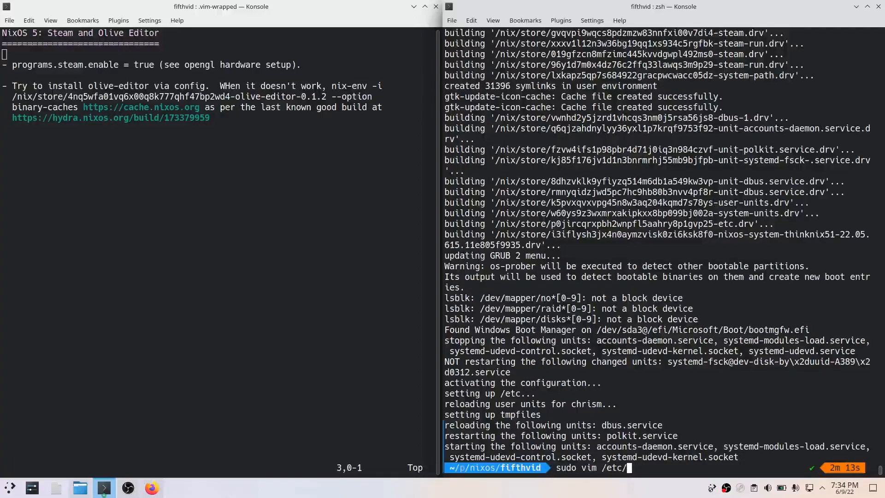
{"action": "type", "text": "nixos/configuration.nix"}
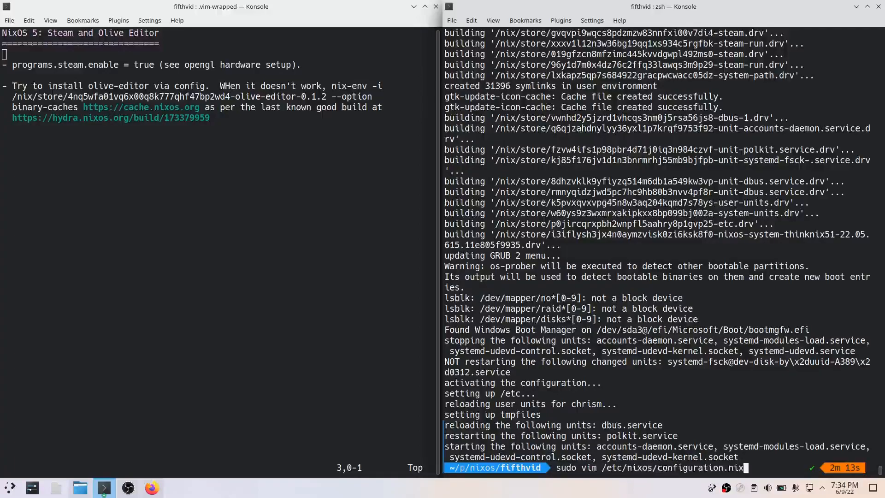
{"action": "key", "text": "Return"}
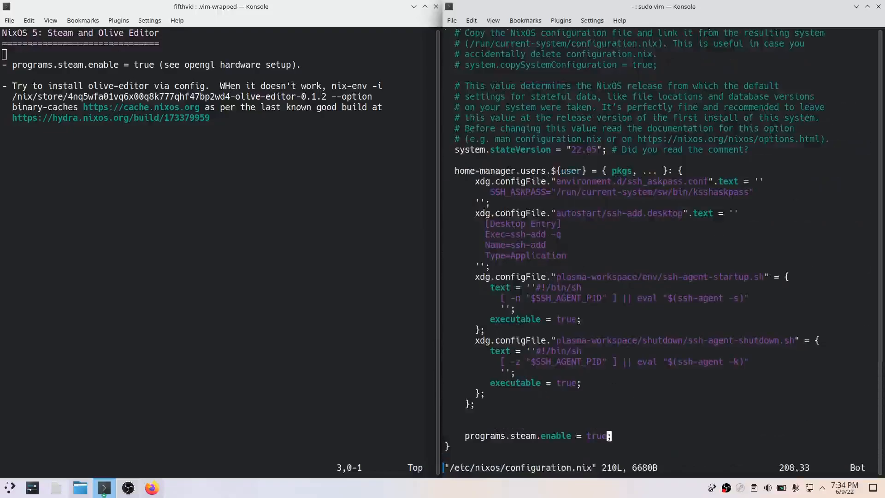
Step: Add olive-editor to environment.systemPackages in the configuration
{"action": "key", "text": "gg"}
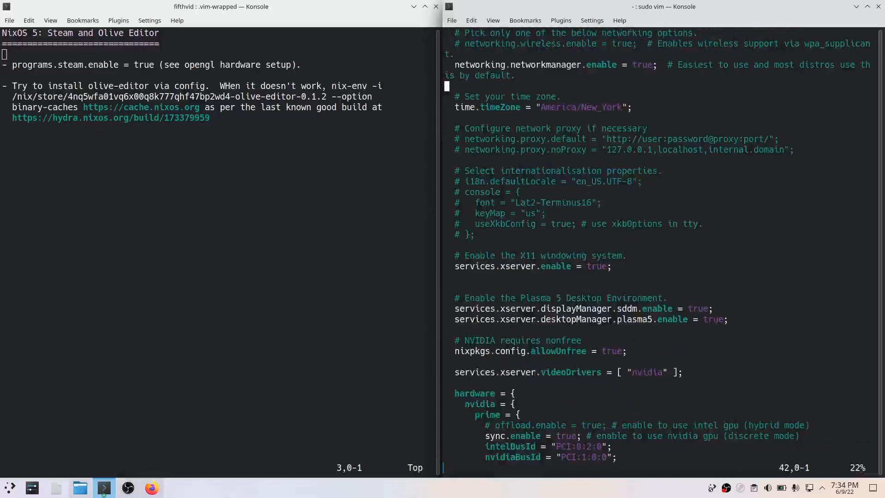
{"action": "scroll", "scroll_direction": "down", "scroll_amount": 3}
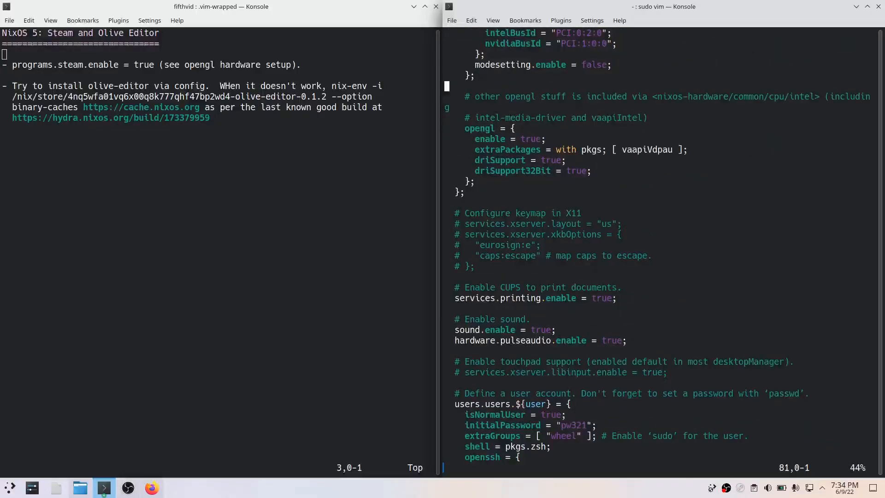
{"action": "scroll", "scroll_direction": "down", "scroll_amount": 3}
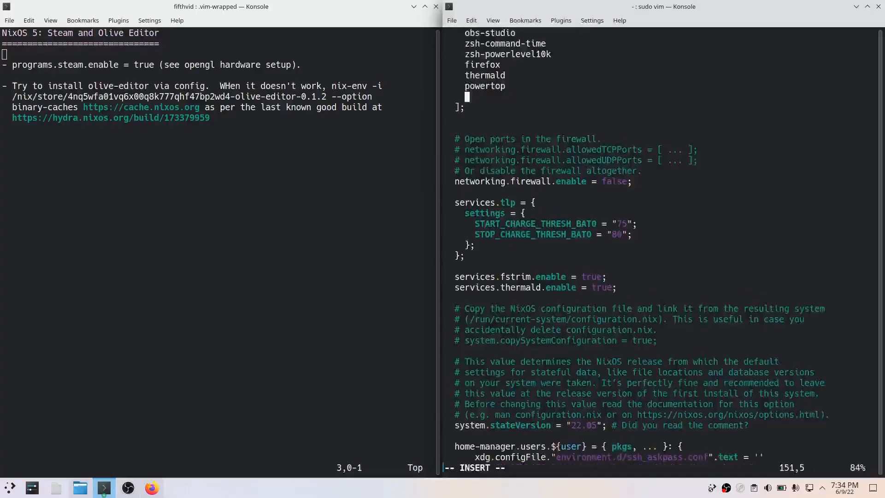
{"action": "type", "text": "olive-editor"}
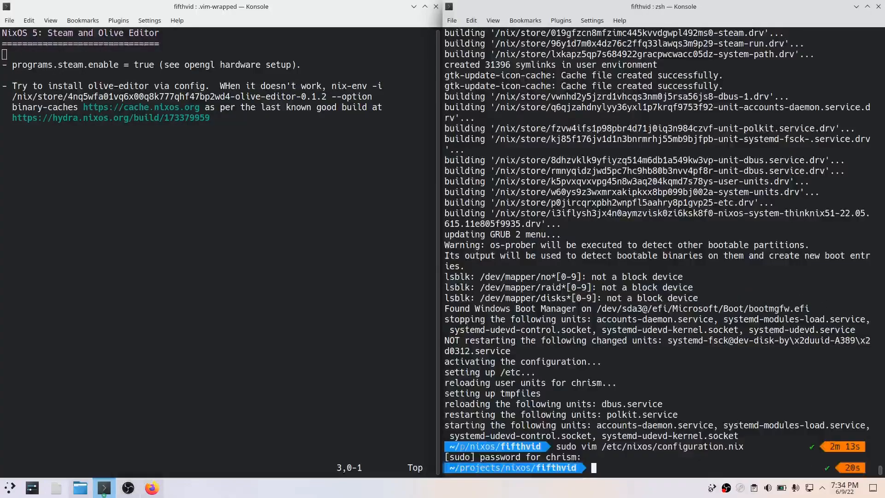
Step: Run sudo nixos-rebuild switch and see olive-editor fail with linker errors
{"action": "type", "text": "sudo nixos"}
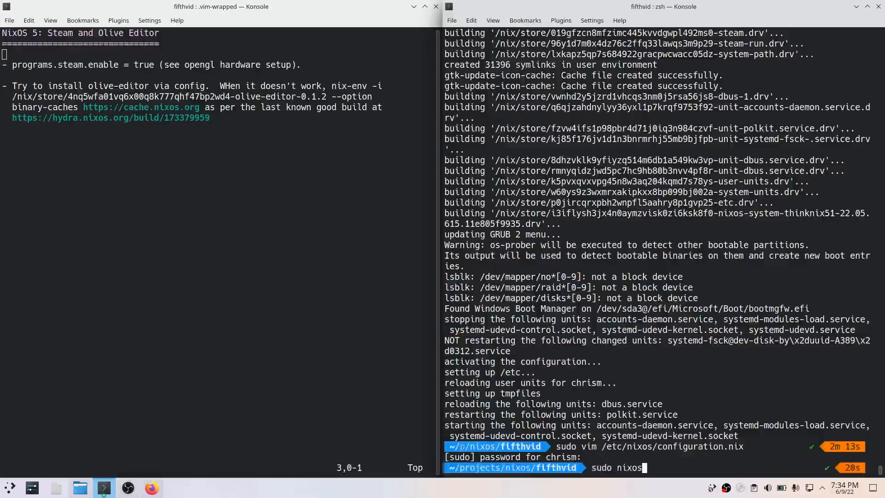
{"action": "type", "text": "-rebuild"}
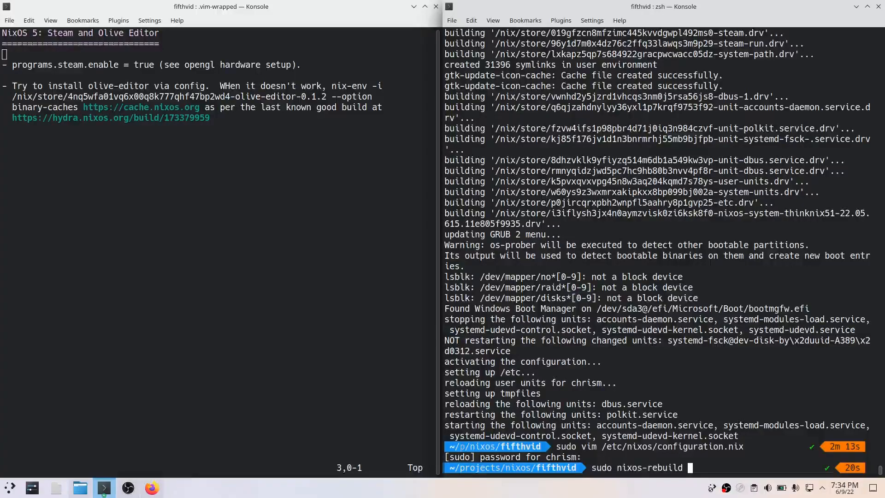
{"action": "type", "text": "switch"}
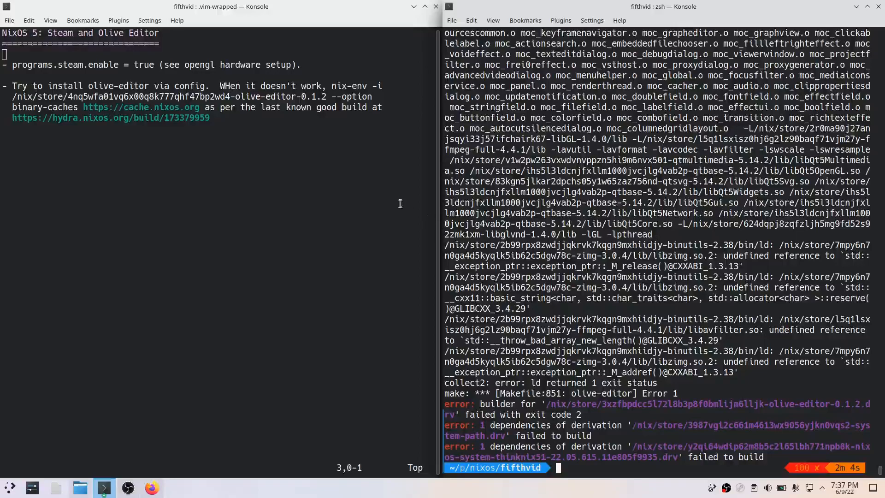
{"action": "mouse_move", "coordinate": [151, 487]}
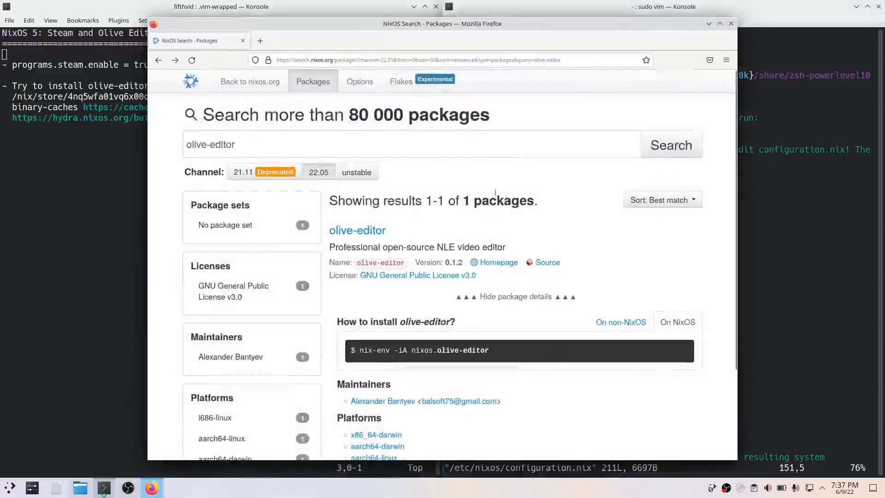
{"action": "mouse_move", "coordinate": [406, 230]}
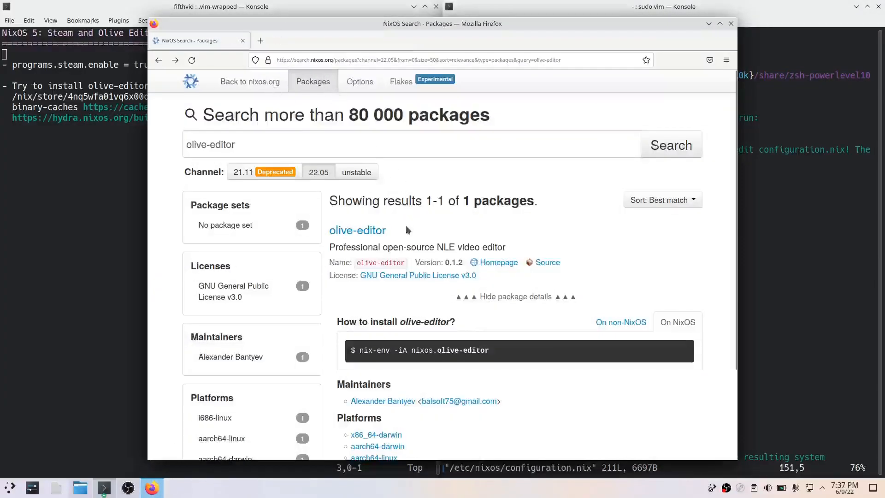
{"action": "mouse_move", "coordinate": [442, 319]}
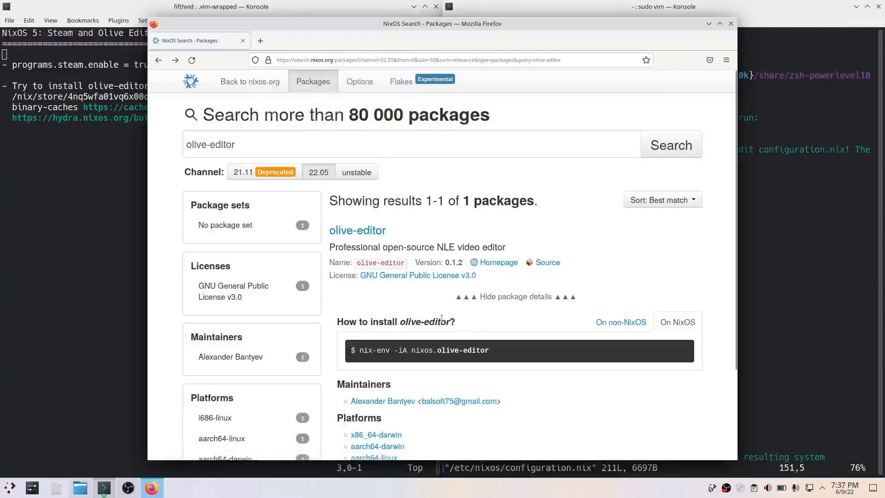
Step: Open olive-editor's x86_64-linux Hydra job from its NixOS Search platforms list
{"action": "scroll", "scroll_direction": "down", "scroll_amount": 3}
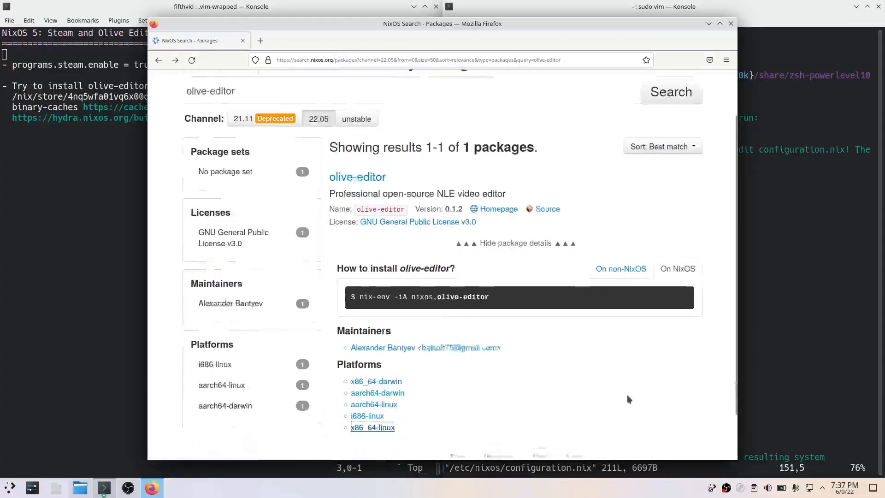
{"action": "scroll", "scroll_direction": "down", "scroll_amount": 3}
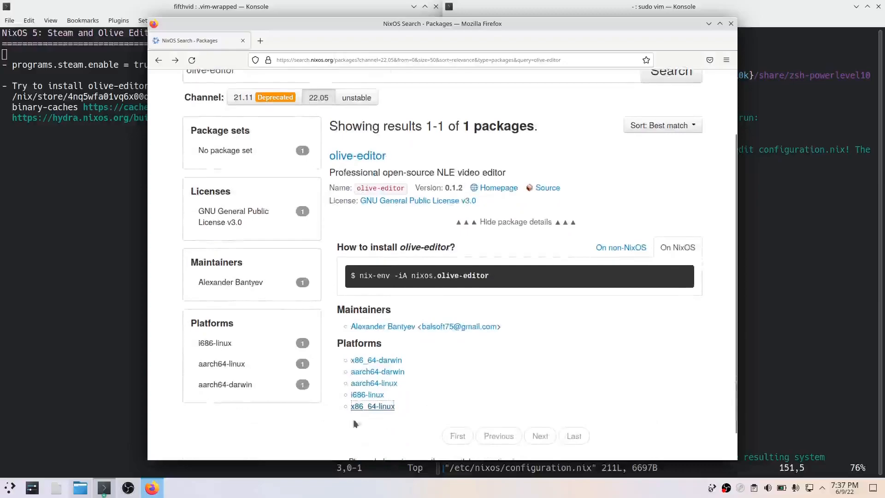
{"action": "left_click", "coordinate": [372, 405]}
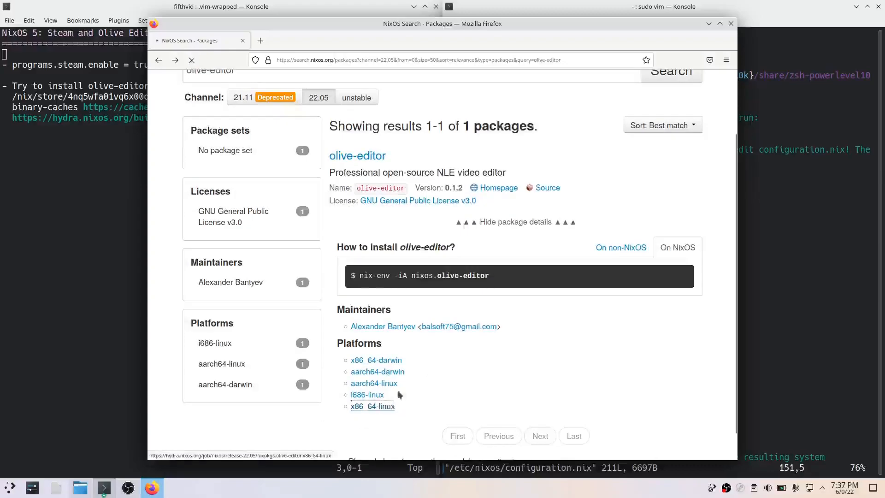
{"action": "left_click", "coordinate": [372, 406]}
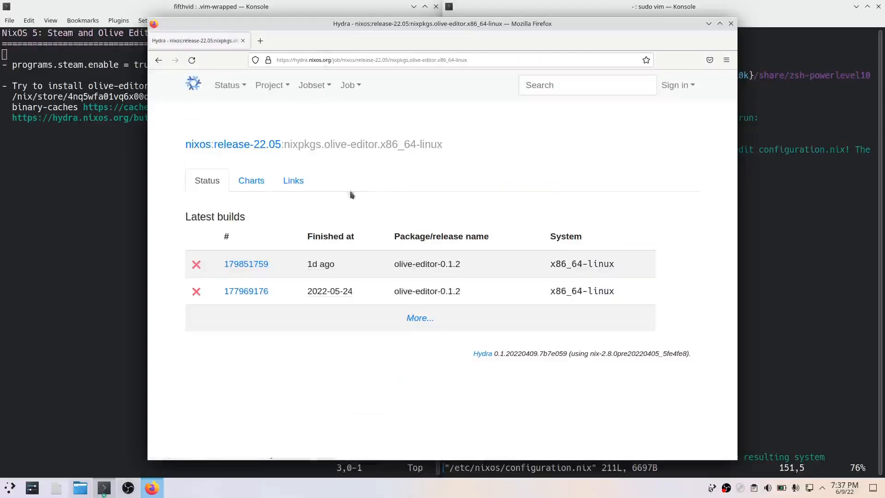
{"action": "mouse_move", "coordinate": [372, 252]}
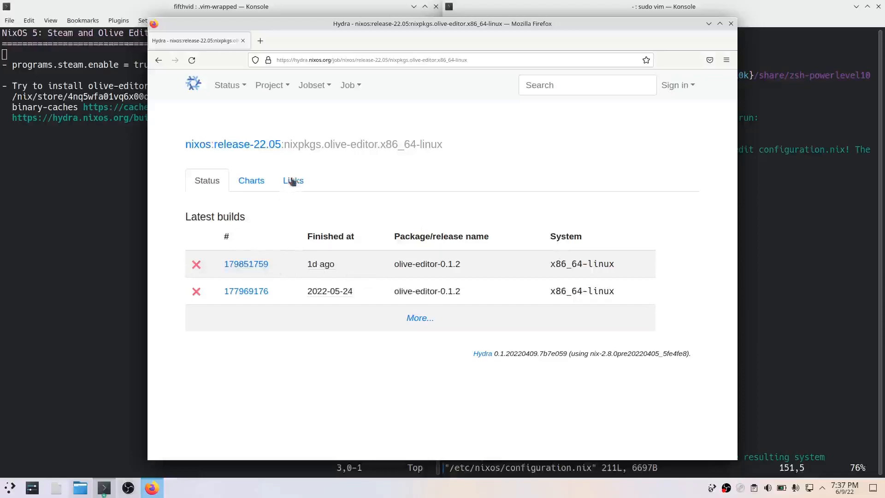
Step: Try both Hydra 'Latest successful build' links for olive-editor, both returning 404
{"action": "left_click", "coordinate": [250, 181]}
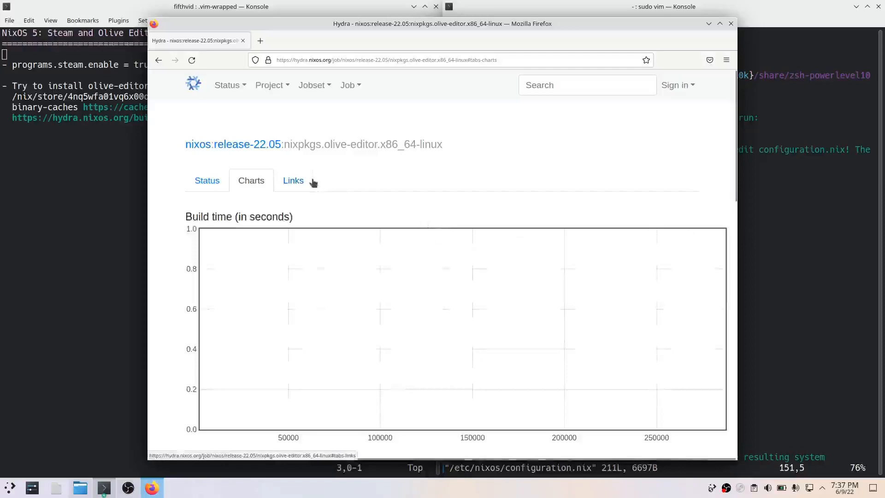
{"action": "left_click", "coordinate": [293, 180]}
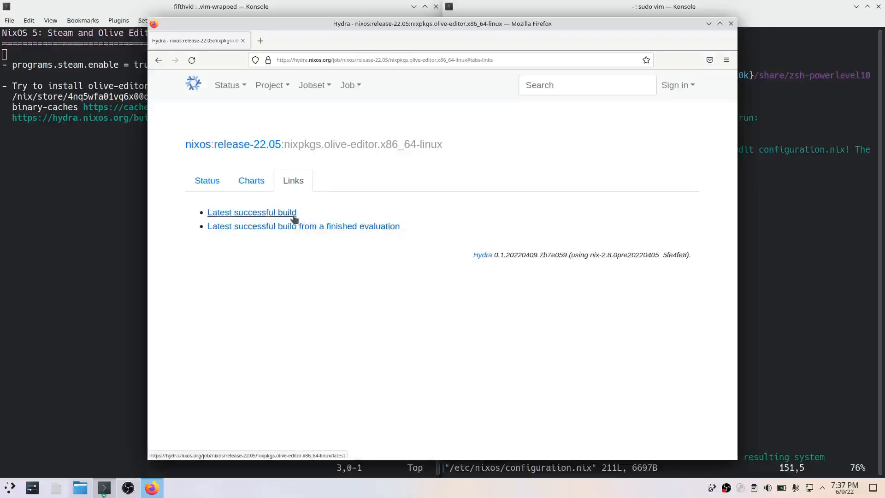
{"action": "left_click", "coordinate": [251, 212]}
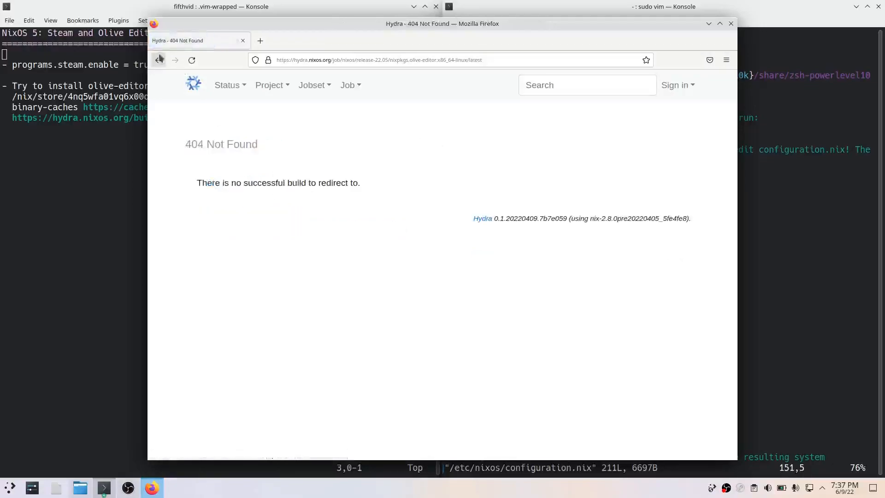
{"action": "left_click", "coordinate": [158, 60]}
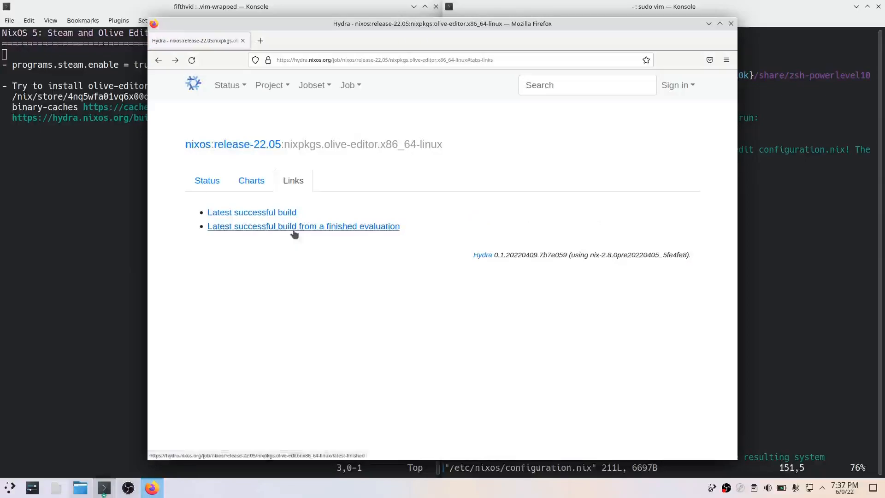
{"action": "left_click", "coordinate": [303, 226]}
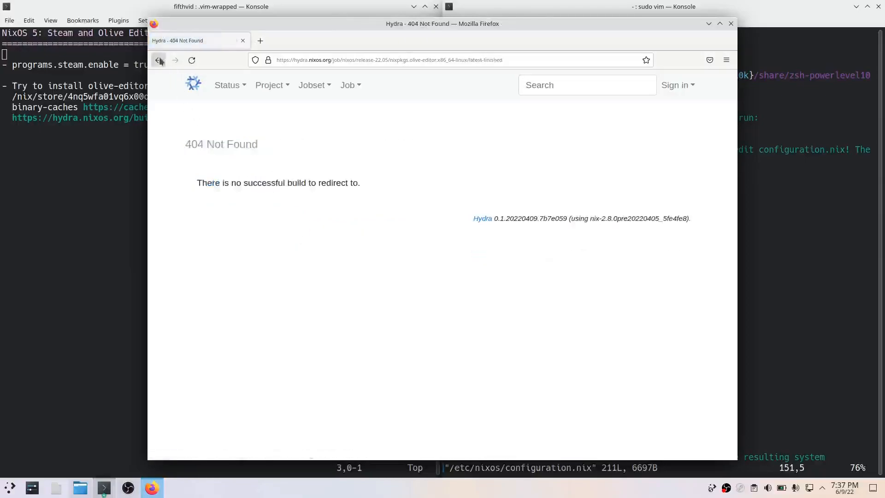
{"action": "left_click", "coordinate": [160, 59]}
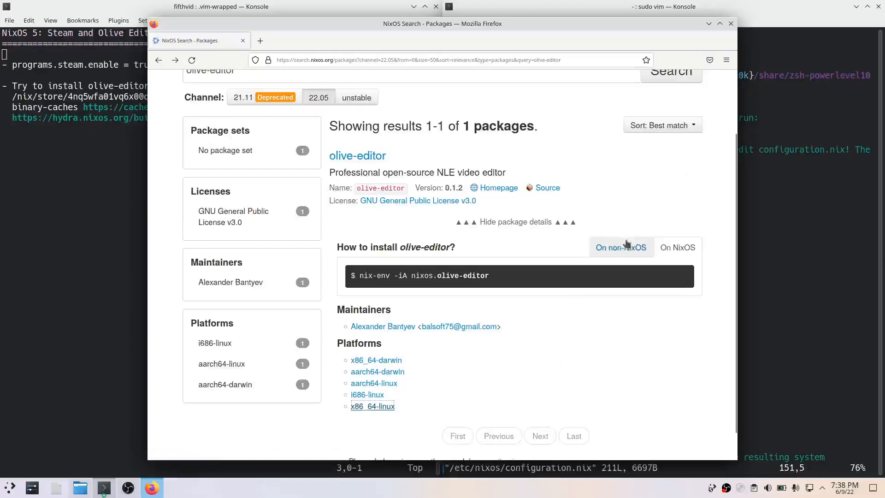
Step: Inspect the failed olive-editor build 179851759's steps and details from the job page
{"action": "left_click", "coordinate": [621, 247]}
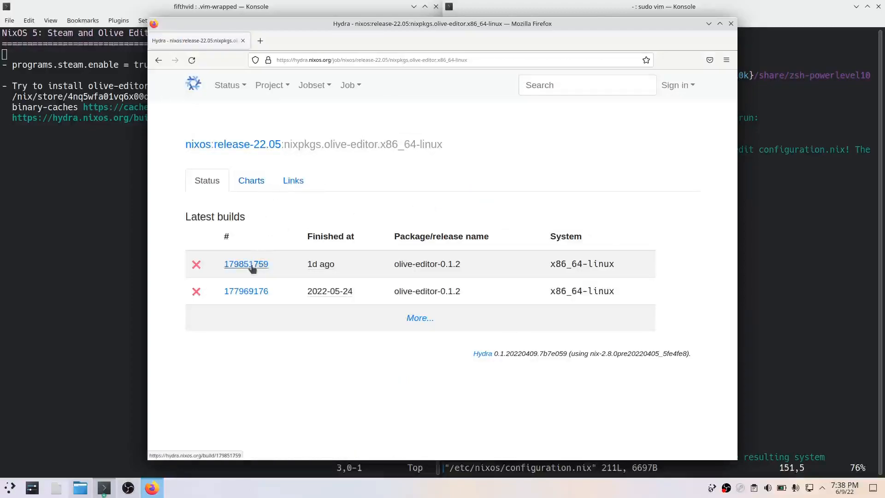
{"action": "left_click", "coordinate": [246, 264]}
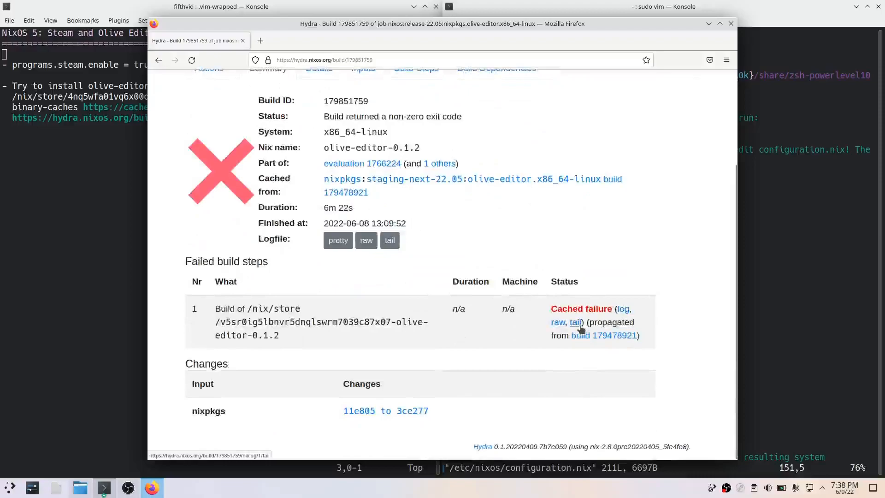
{"action": "mouse_move", "coordinate": [454, 386]}
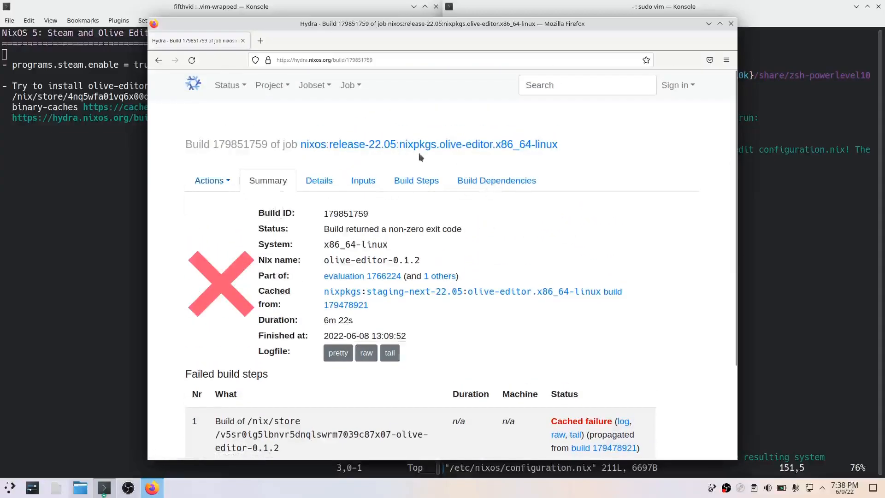
{"action": "left_click", "coordinate": [416, 180]}
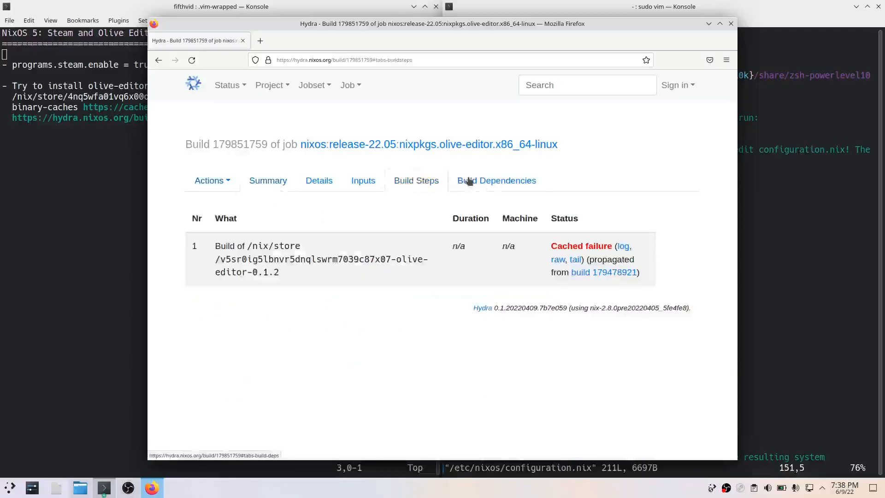
{"action": "left_click", "coordinate": [318, 181]}
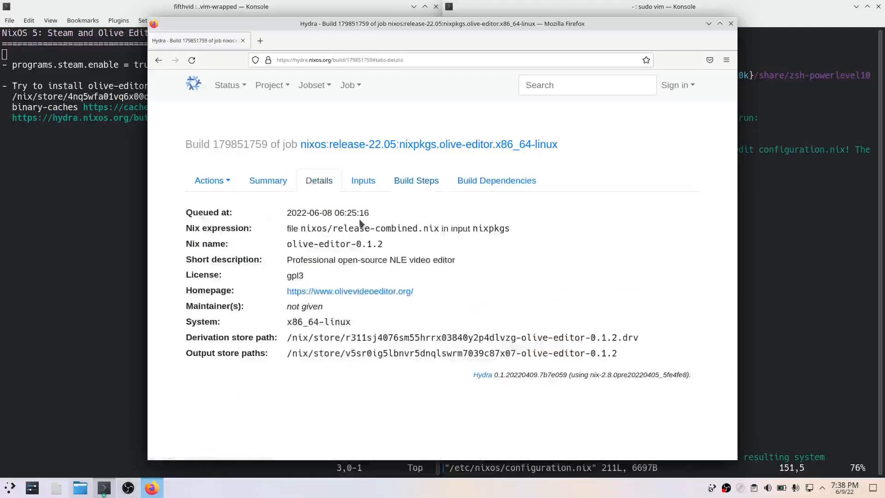
{"action": "mouse_move", "coordinate": [359, 304]}
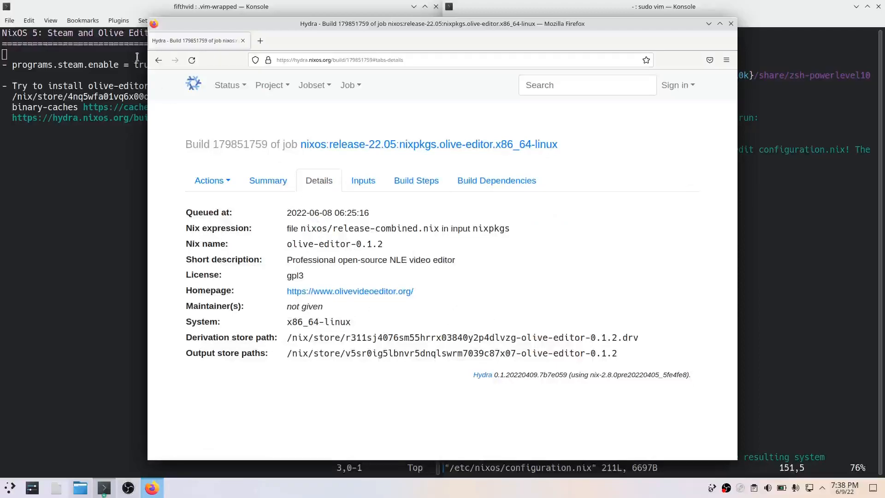
Step: Try the latest-successful-build link, then list all olive-editor builds, both failed
{"action": "left_click", "coordinate": [428, 144]}
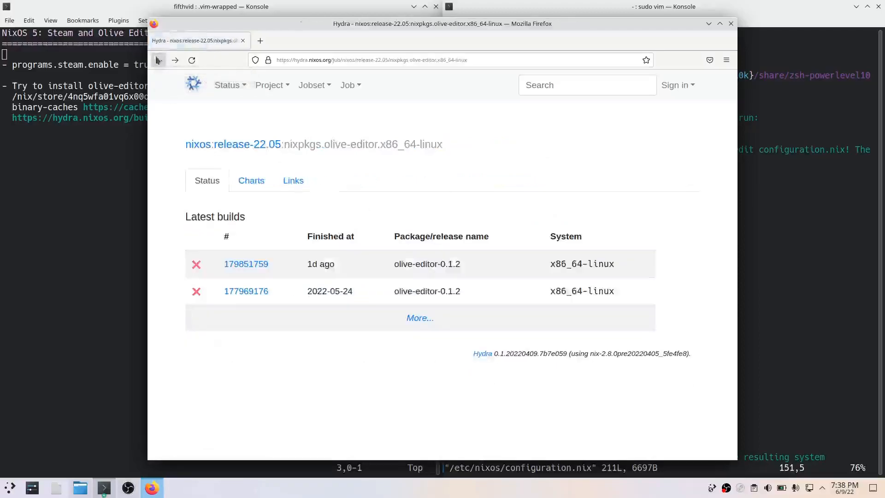
{"action": "left_click", "coordinate": [293, 181]}
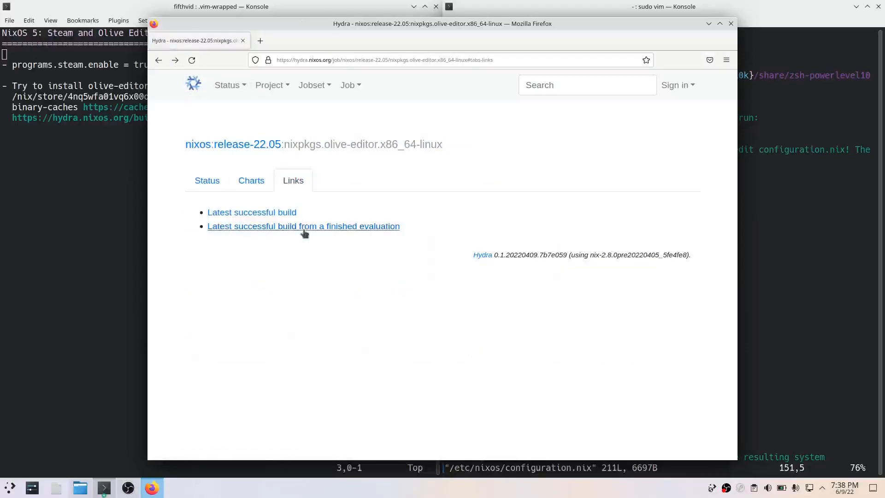
{"action": "left_click", "coordinate": [303, 226]}
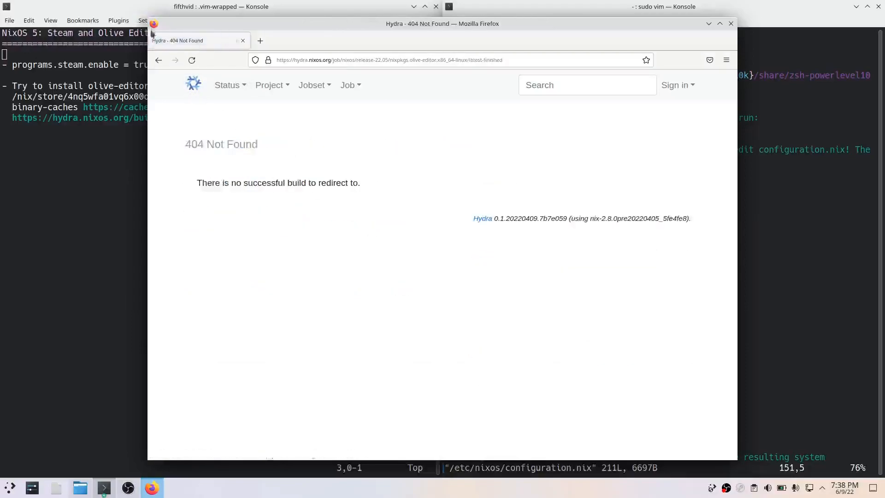
{"action": "left_click", "coordinate": [175, 60]}
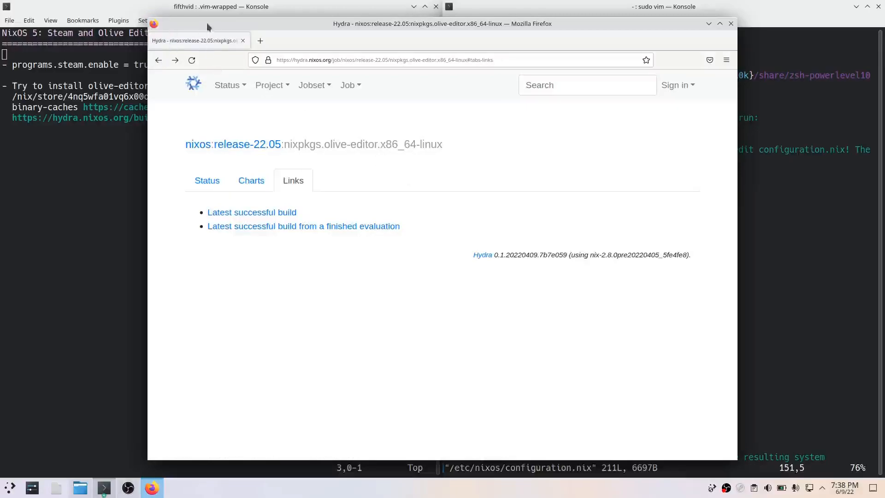
{"action": "left_click", "coordinate": [206, 181]}
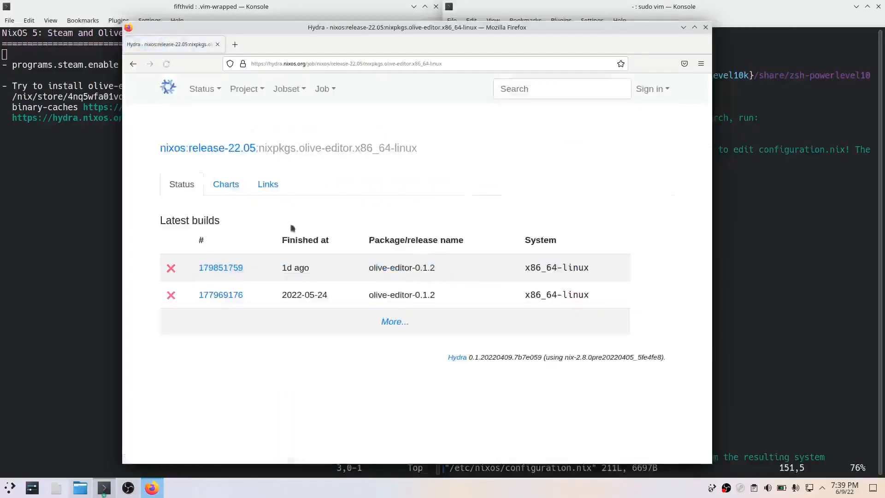
{"action": "left_click", "coordinate": [395, 321]}
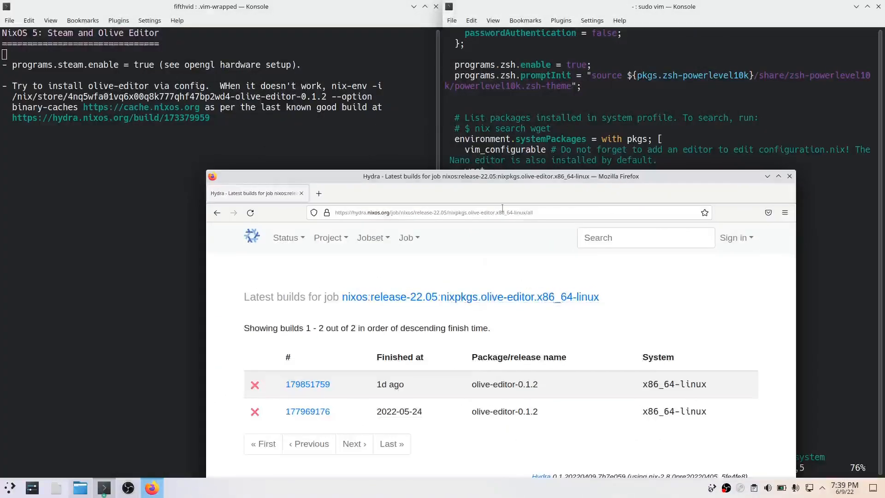
Step: Move the Hydra build list aside to reveal the nix-env fallback notes in Konsole
{"action": "left_click_drag", "start_coordinate": [499, 176], "coordinate": [533, 57]}
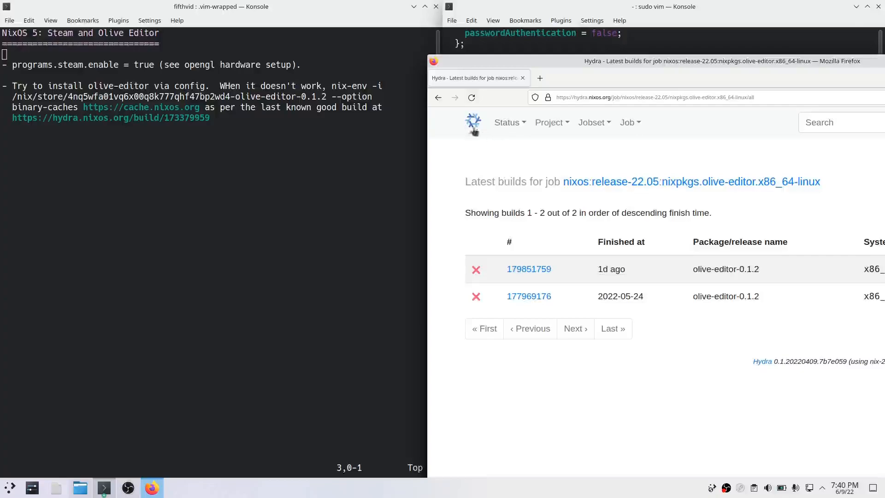
{"action": "mouse_move", "coordinate": [581, 174]}
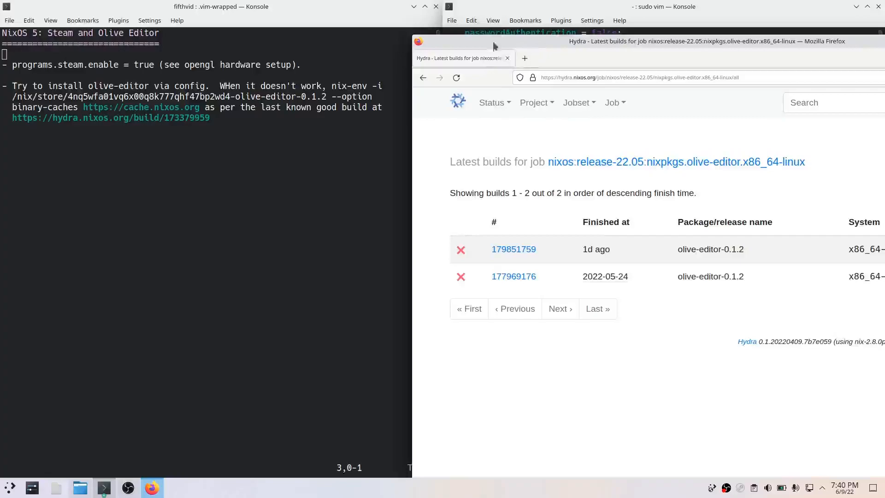
{"action": "mouse_move", "coordinate": [562, 50]}
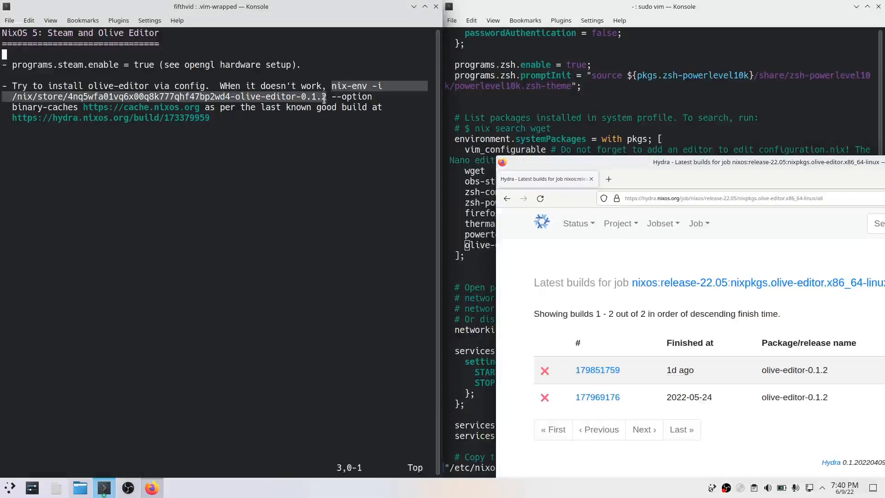
Step: Open the hydra.nixos.org/build/173379959 link from Konsole in the browser
{"action": "right_click", "coordinate": [339, 110]}
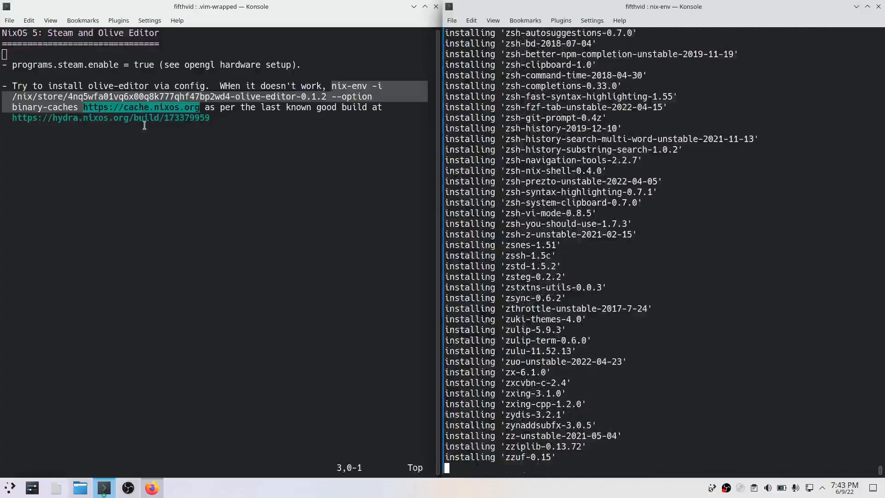
{"action": "right_click", "coordinate": [141, 117]}
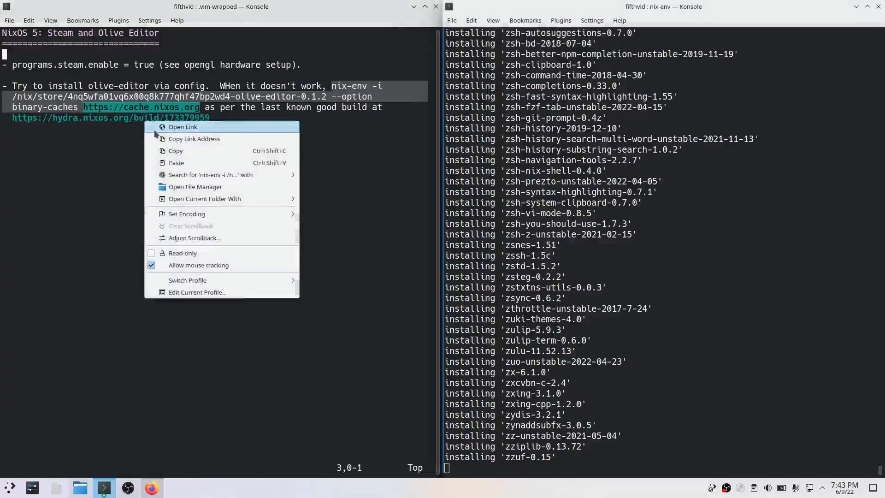
{"action": "left_click", "coordinate": [183, 126]}
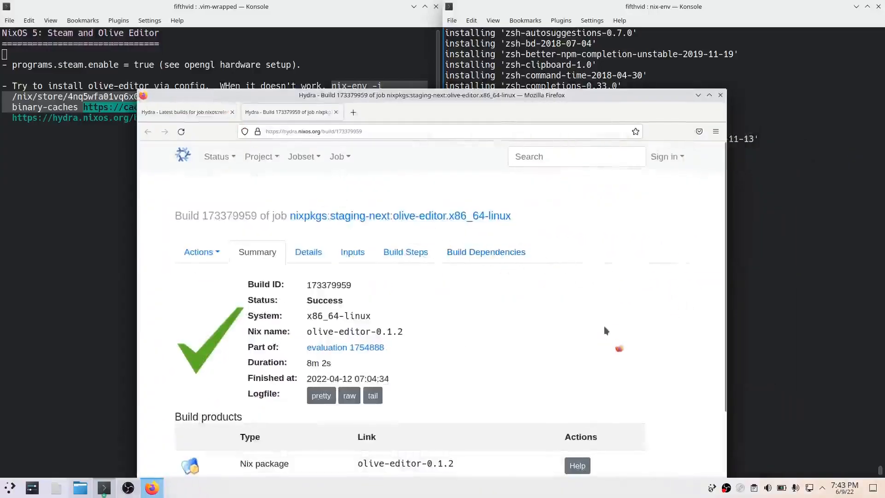
Step: Reveal build 173379959's install hint under Build products and select its nix-env command
{"action": "scroll", "scroll_direction": "down", "scroll_amount": 3}
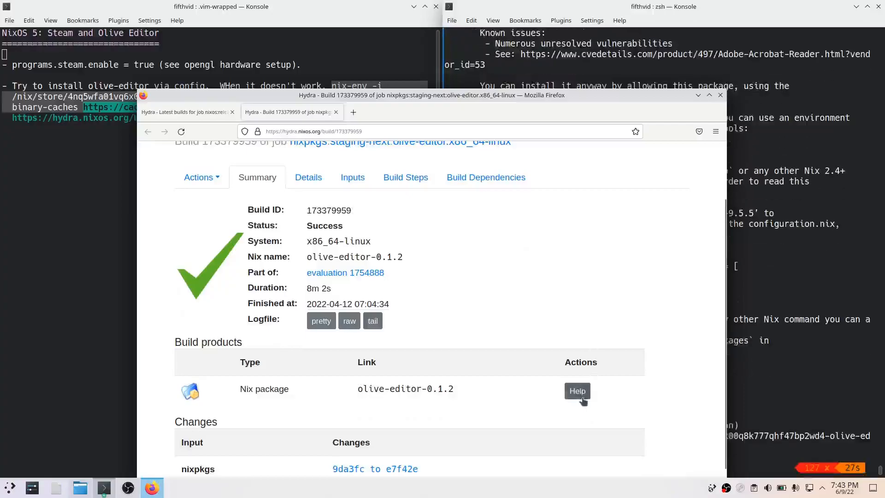
{"action": "left_click", "coordinate": [577, 390]}
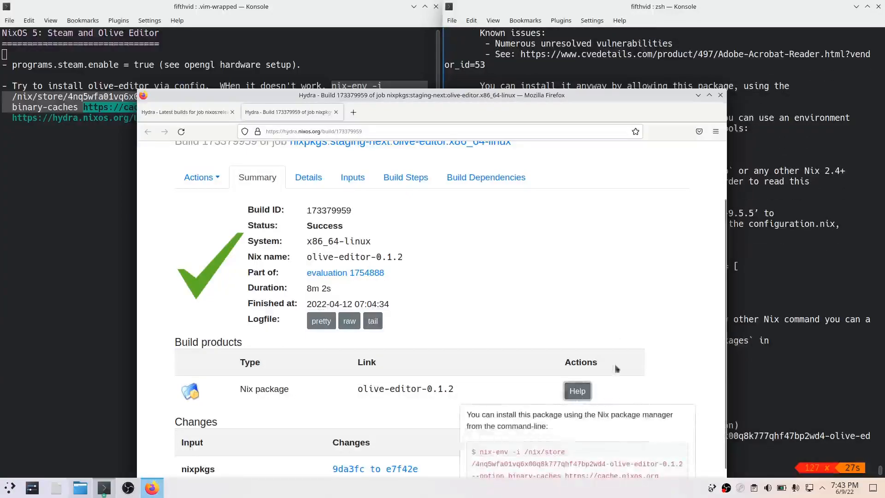
{"action": "scroll", "scroll_direction": "down", "scroll_amount": 3}
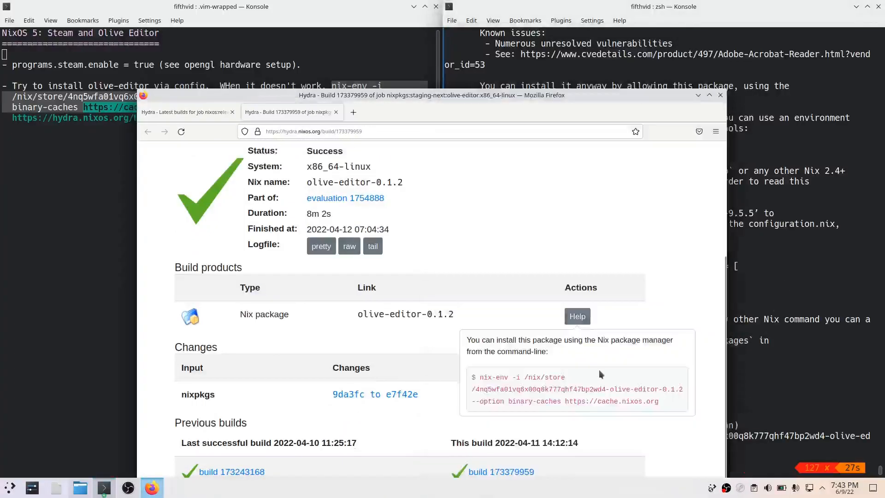
{"action": "mouse_move", "coordinate": [661, 402]}
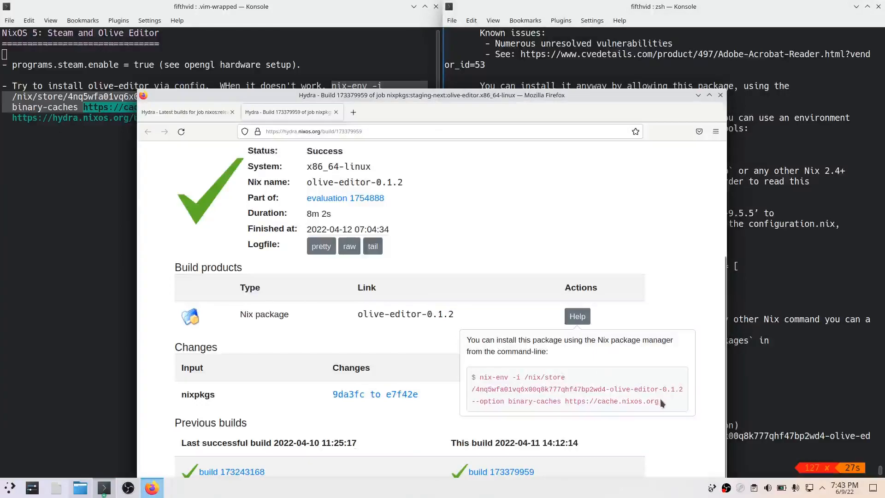
{"action": "left_click_drag", "start_coordinate": [478, 377], "coordinate": [658, 401]}
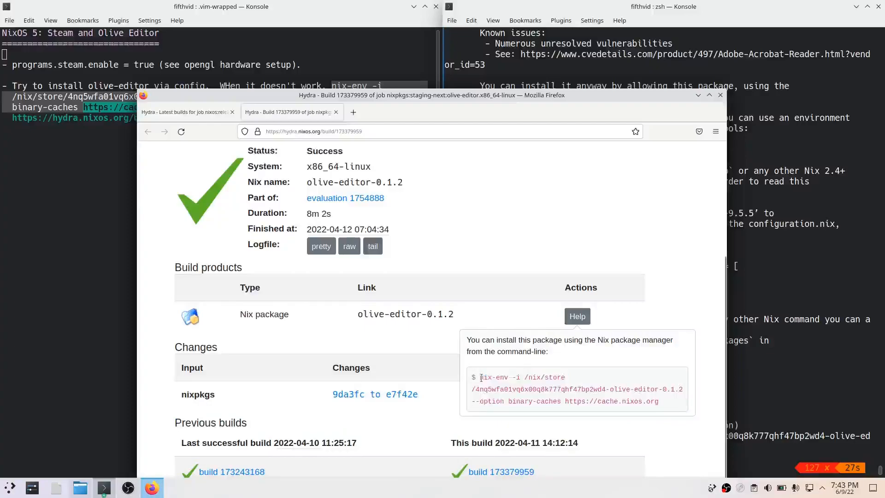
{"action": "left_click_drag", "start_coordinate": [480, 377], "coordinate": [658, 401]}
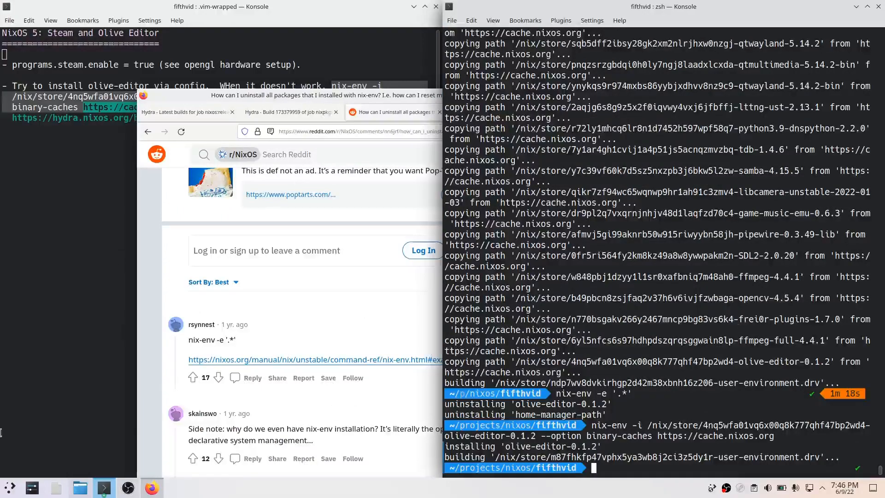
Step: Search the application launcher for 'olive', then start olive-editor from the terminal
{"action": "left_click", "coordinate": [10, 486]}
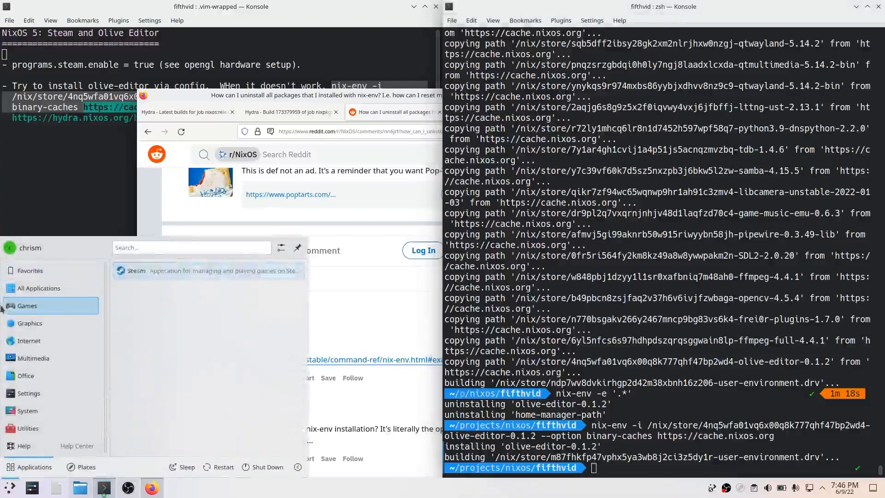
{"action": "left_click", "coordinate": [31, 271]}
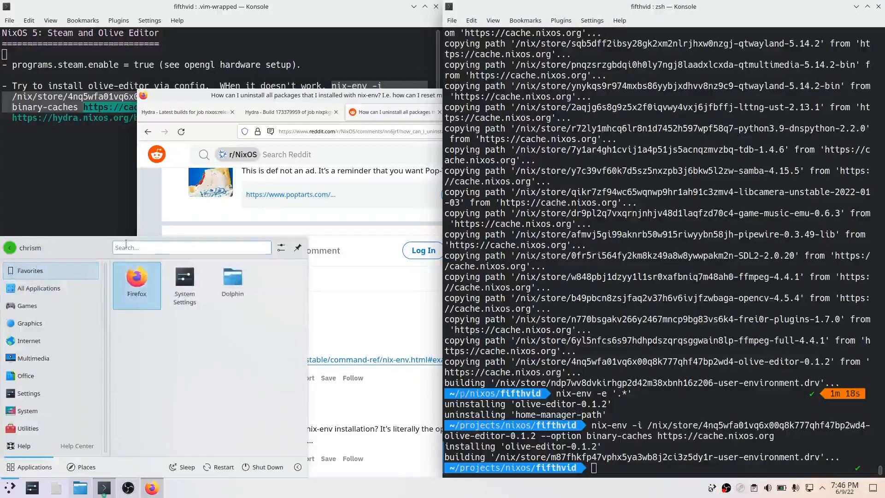
{"action": "type", "text": "olive"}
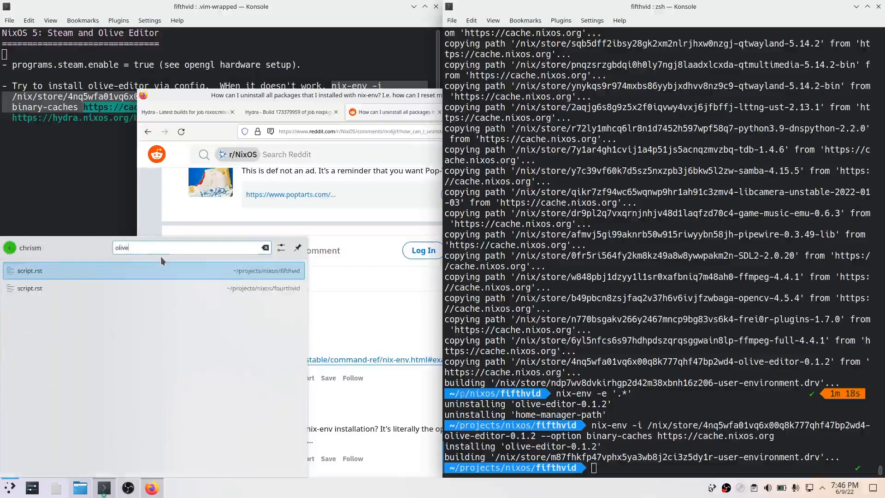
{"action": "left_click", "coordinate": [266, 247]}
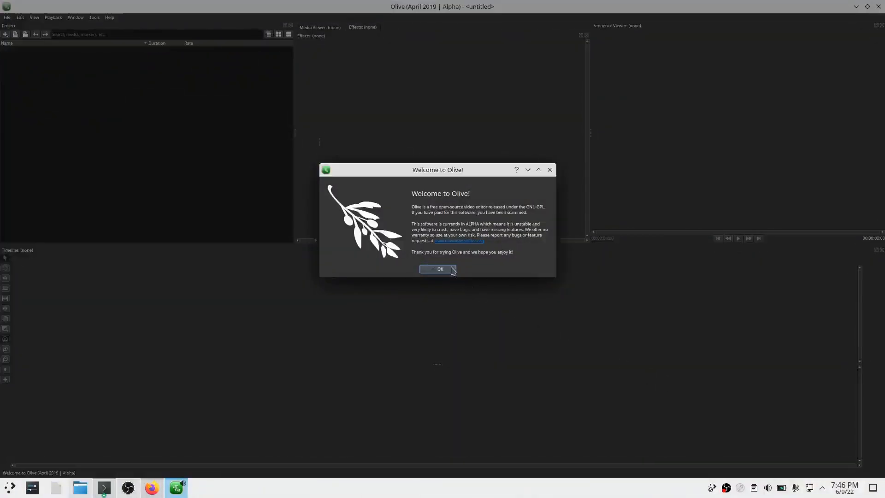
Step: Dismiss Olive's Welcome dialog, check the File menu, and close the editor
{"action": "left_click", "coordinate": [438, 269]}
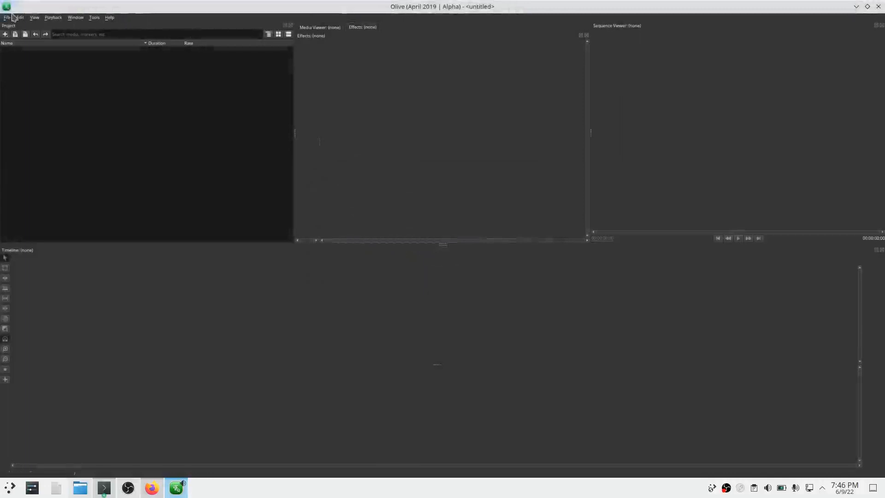
{"action": "left_click", "coordinate": [7, 17]}
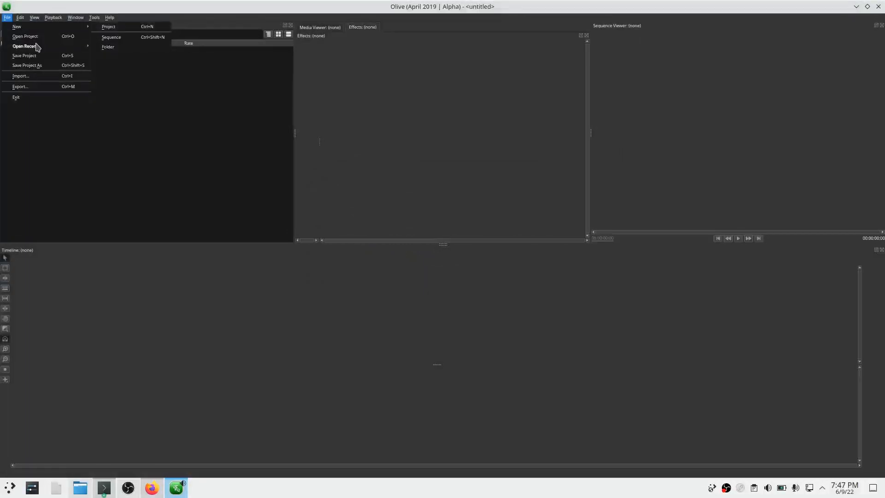
{"action": "left_click", "coordinate": [7, 17]}
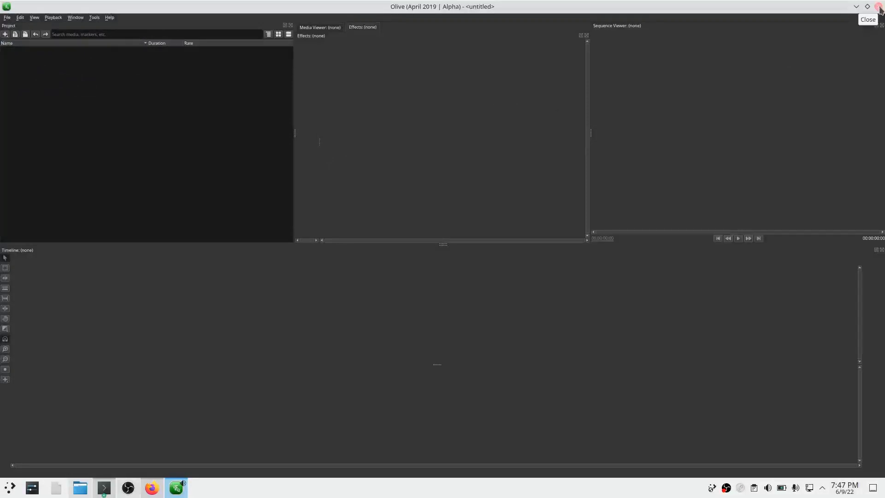
{"action": "left_click", "coordinate": [867, 20]}
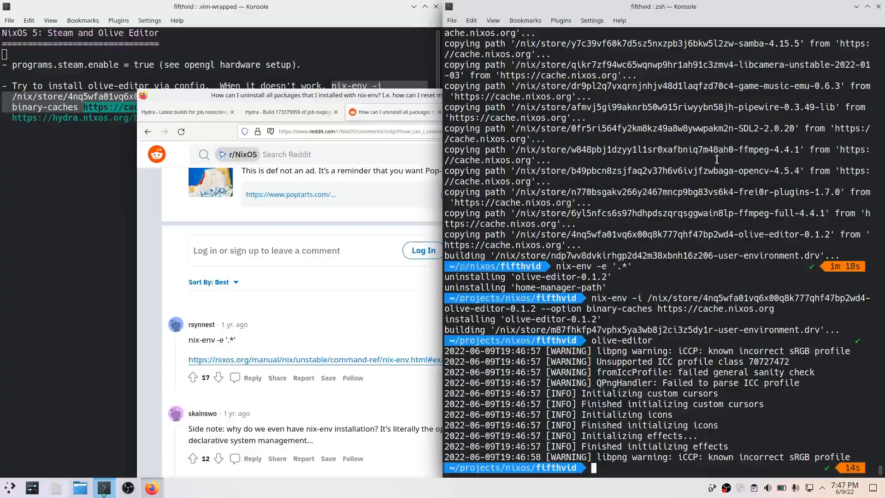
{"action": "mouse_move", "coordinate": [663, 287]}
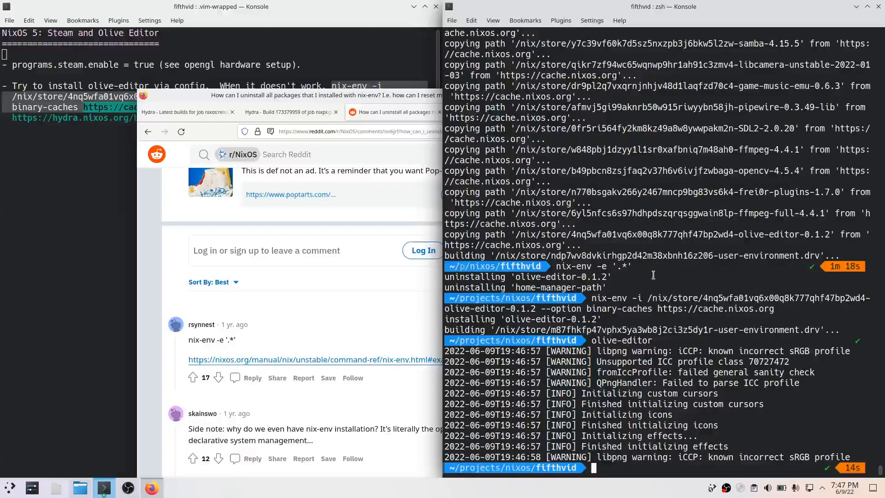
{"action": "mouse_move", "coordinate": [858, 458]}
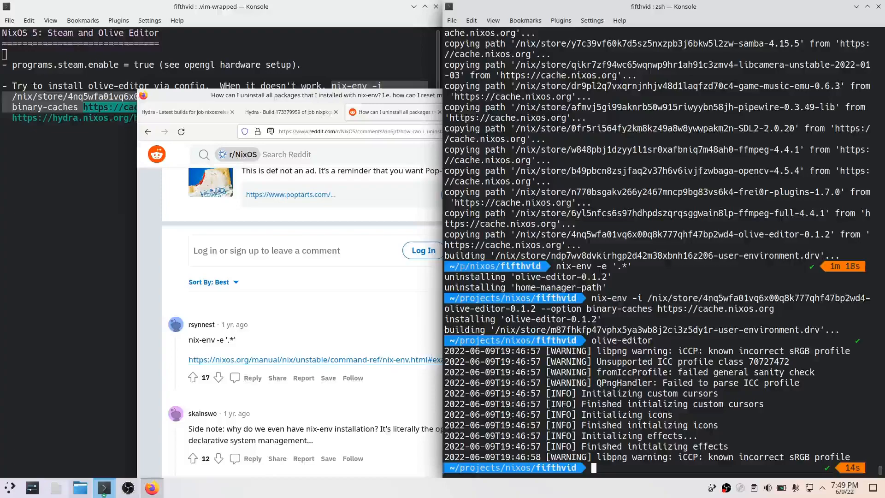
{"action": "mouse_move", "coordinate": [662, 74]}
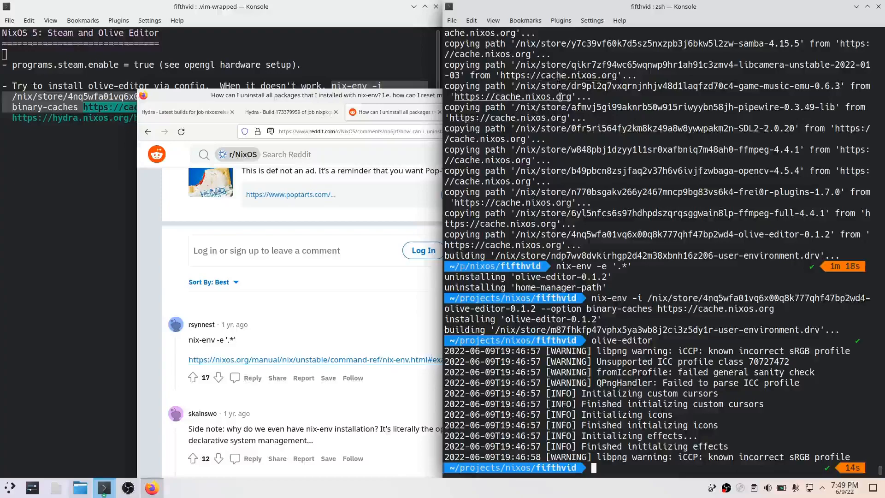
Step: Bring OBS Studio to the front from the taskbar
{"action": "left_click", "coordinate": [150, 486]}
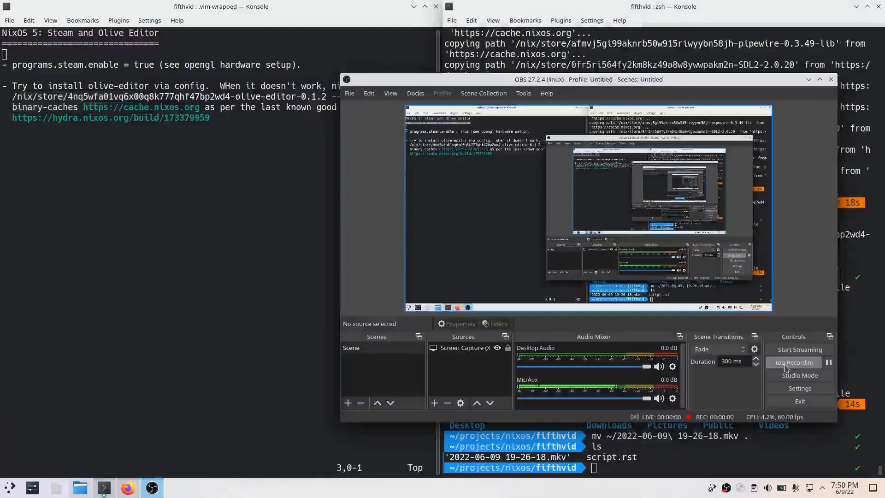